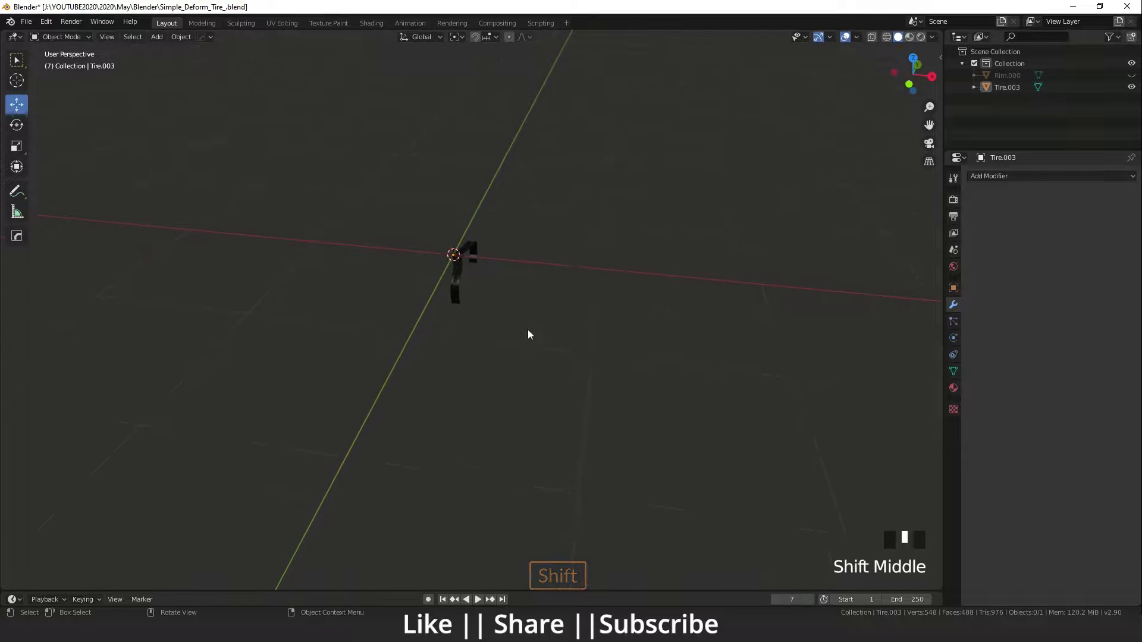
Turn off the Floor and Axes overlays and bring the tire piece Tire.003 into view.
{"action": "left_click", "coordinate": [861, 36]}
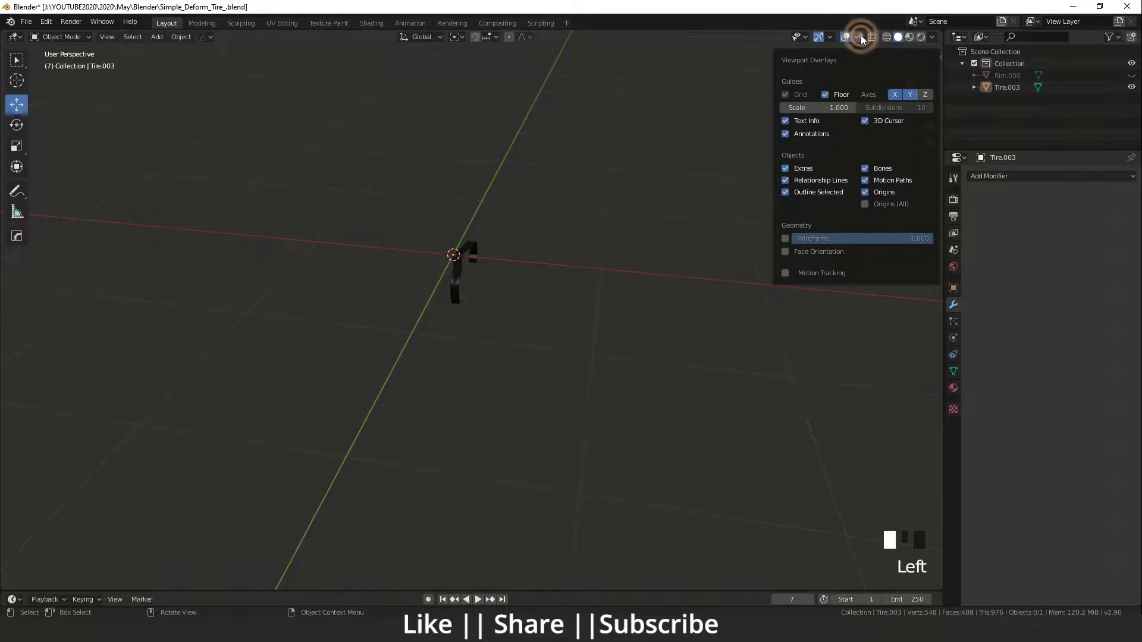
{"action": "left_click", "coordinate": [825, 95]}
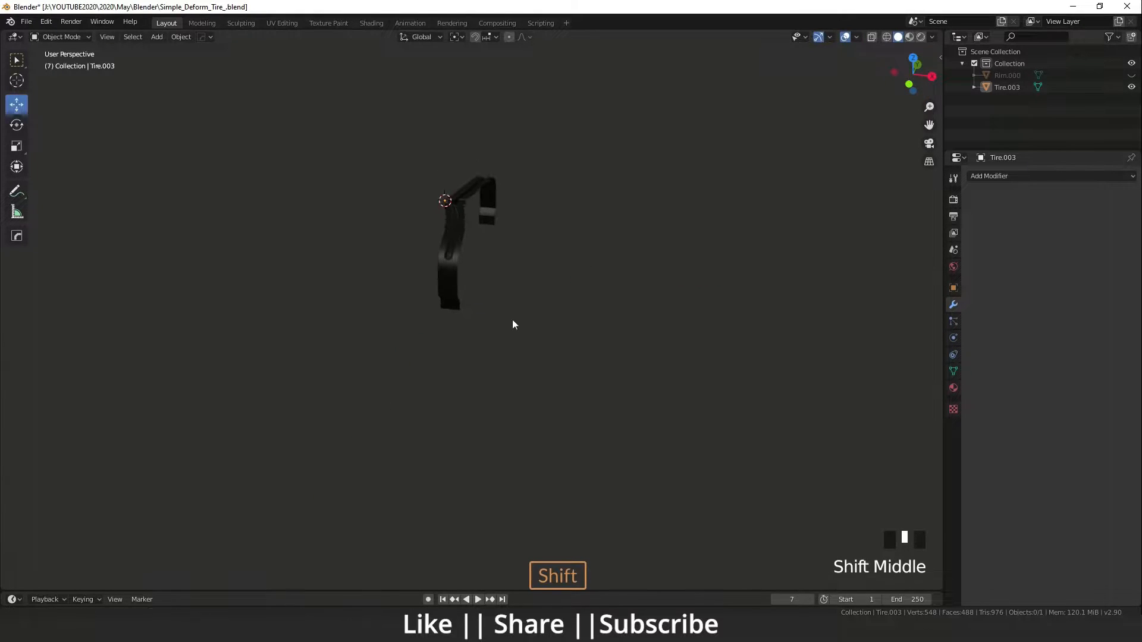
{"action": "scroll", "scroll_direction": "up", "scroll_amount": 3}
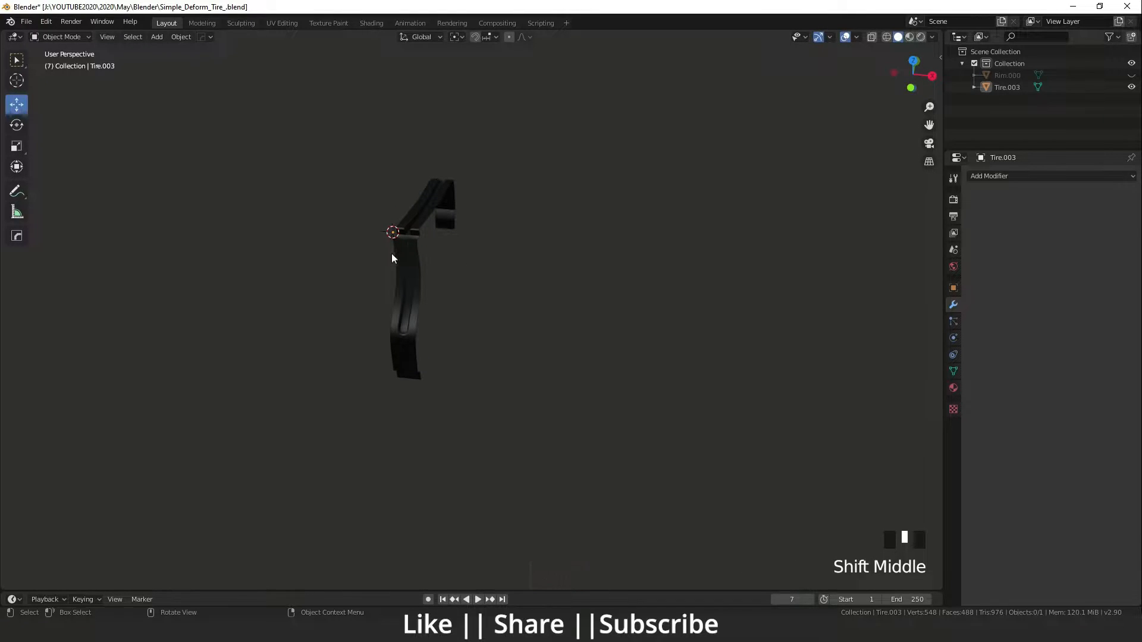
Give Tire.003 an Array modifier with Count 80 and Merge enabled, forming a long tread strip.
{"action": "left_click", "coordinate": [393, 291]}
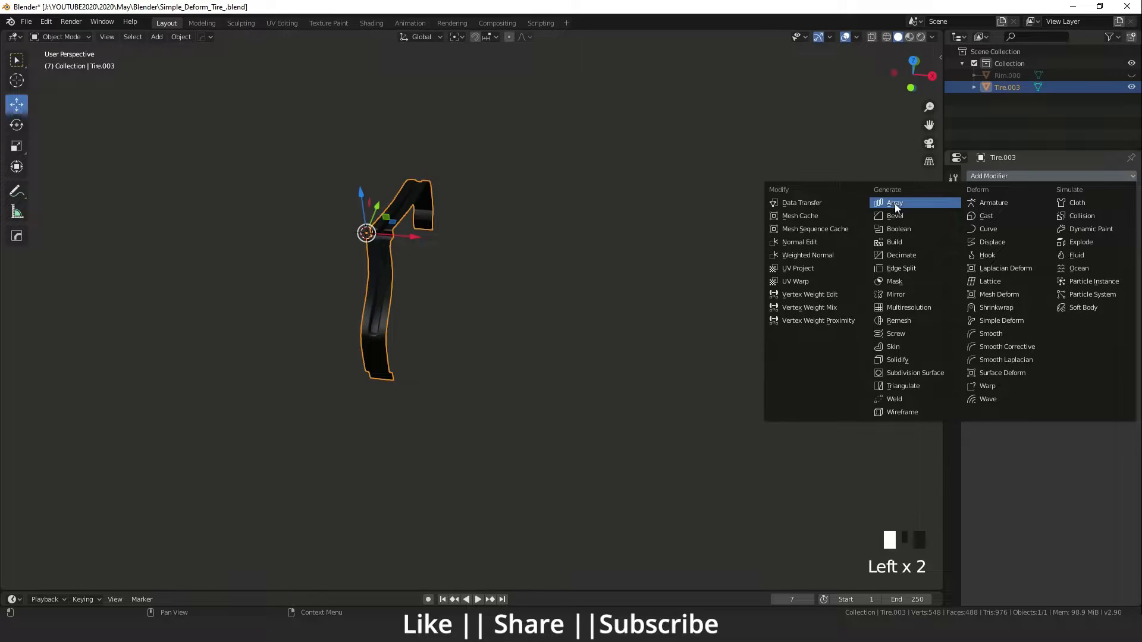
{"action": "left_click", "coordinate": [895, 202]}
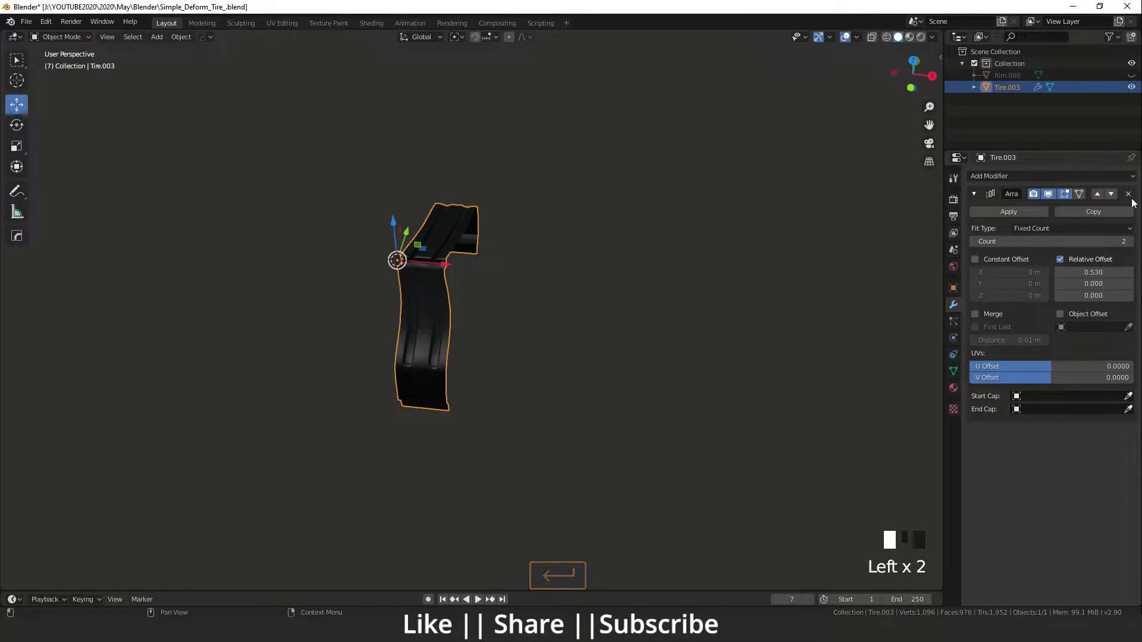
{"action": "scroll", "scroll_direction": "down", "scroll_amount": 3}
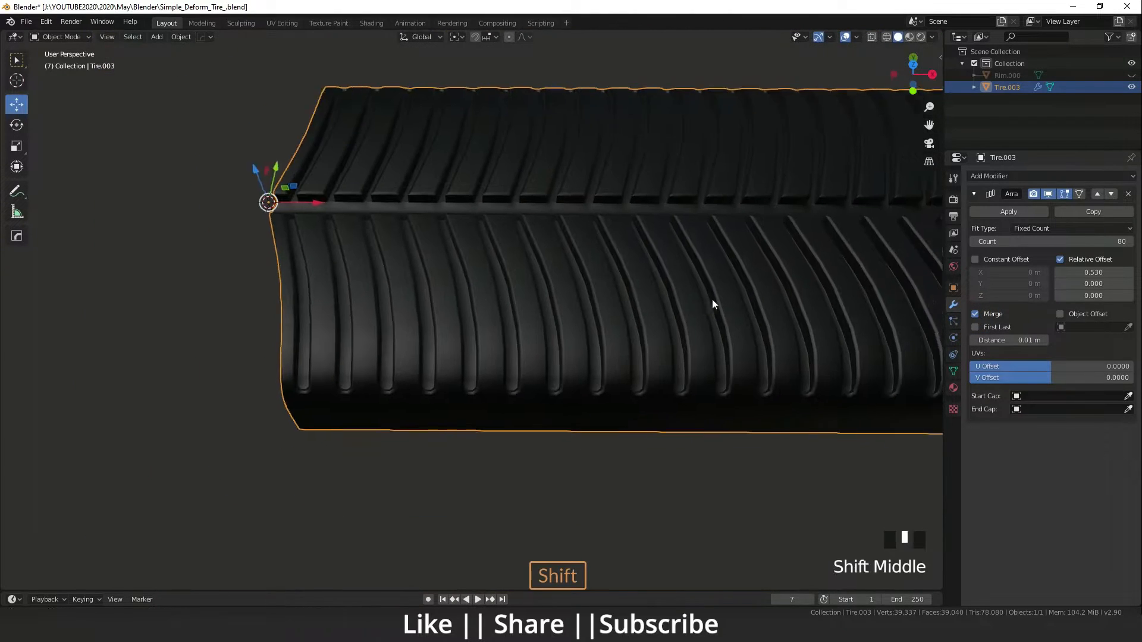
{"action": "scroll", "scroll_direction": "down", "scroll_amount": 3}
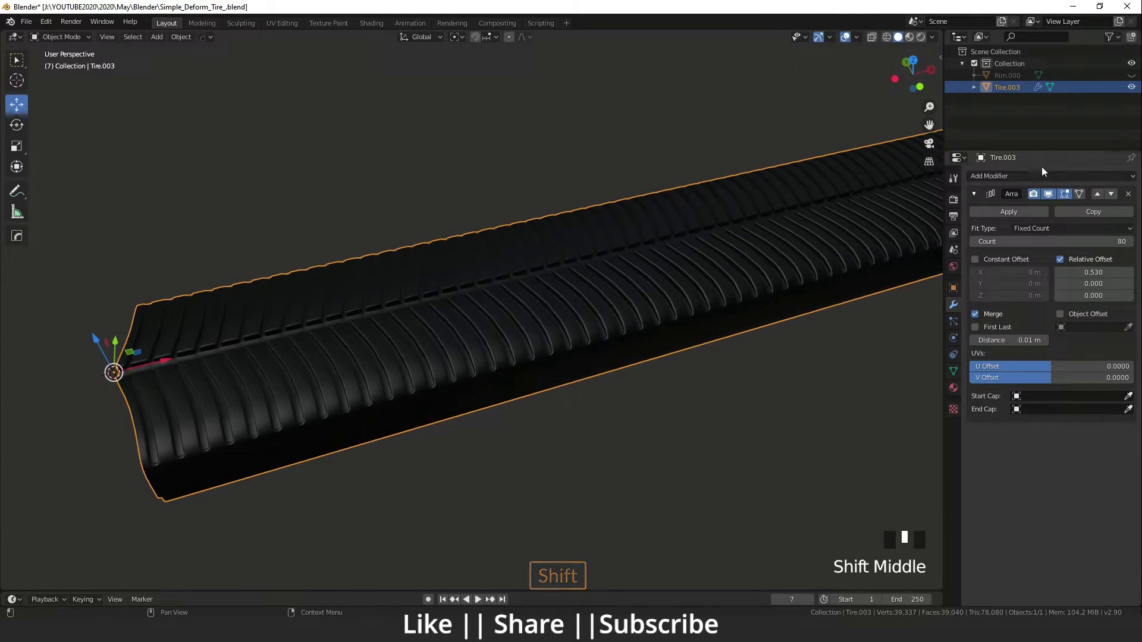
Add a Simple Deform modifier in Bend mode around the Z axis at 360°.
{"action": "left_click", "coordinate": [1020, 175]}
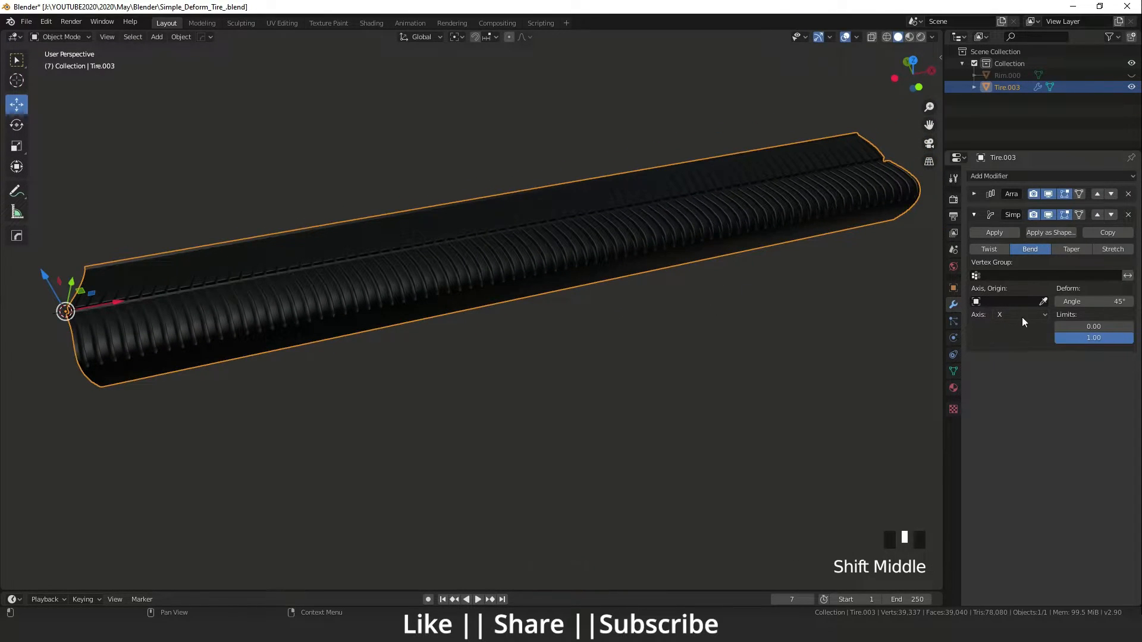
{"action": "left_click", "coordinate": [1019, 314]}
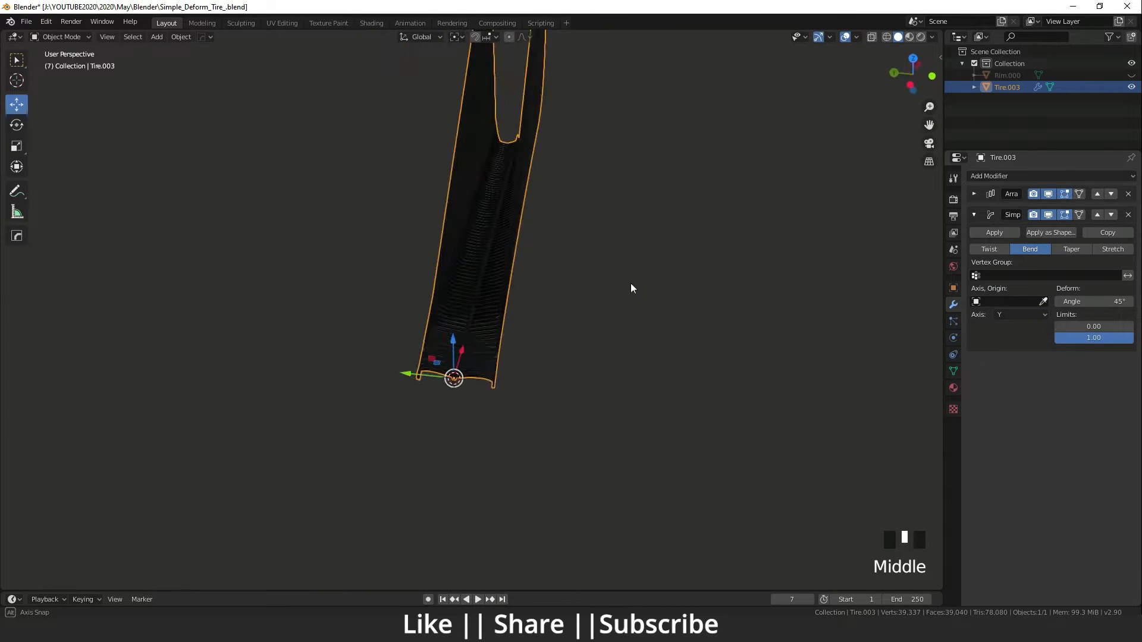
{"action": "left_click", "coordinate": [1019, 314]}
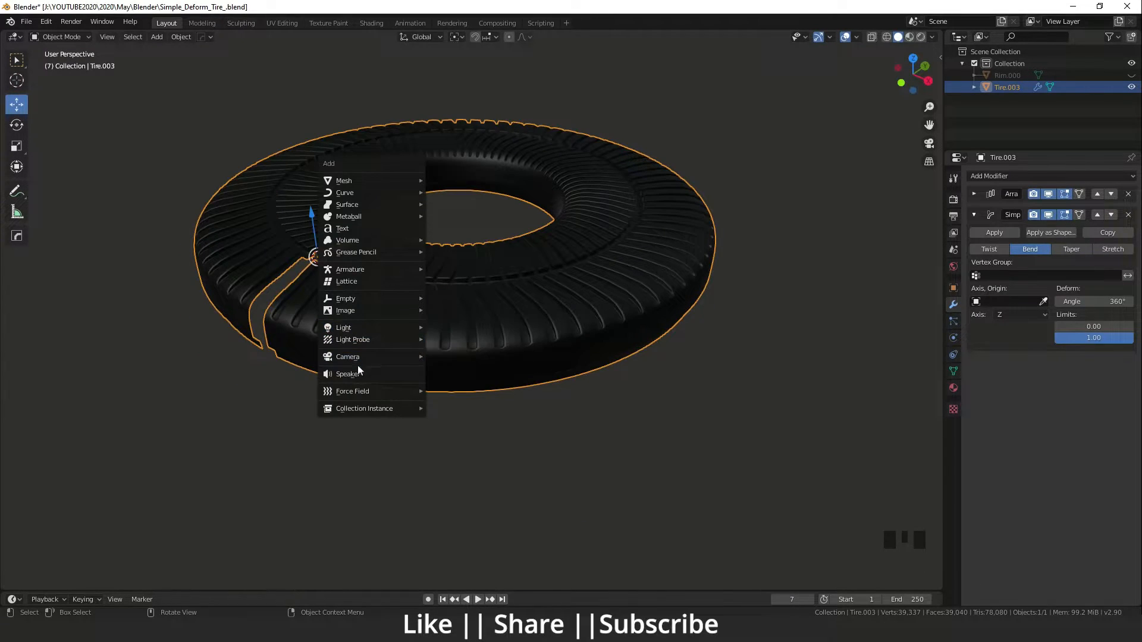
{"action": "mouse_move", "coordinate": [347, 356]}
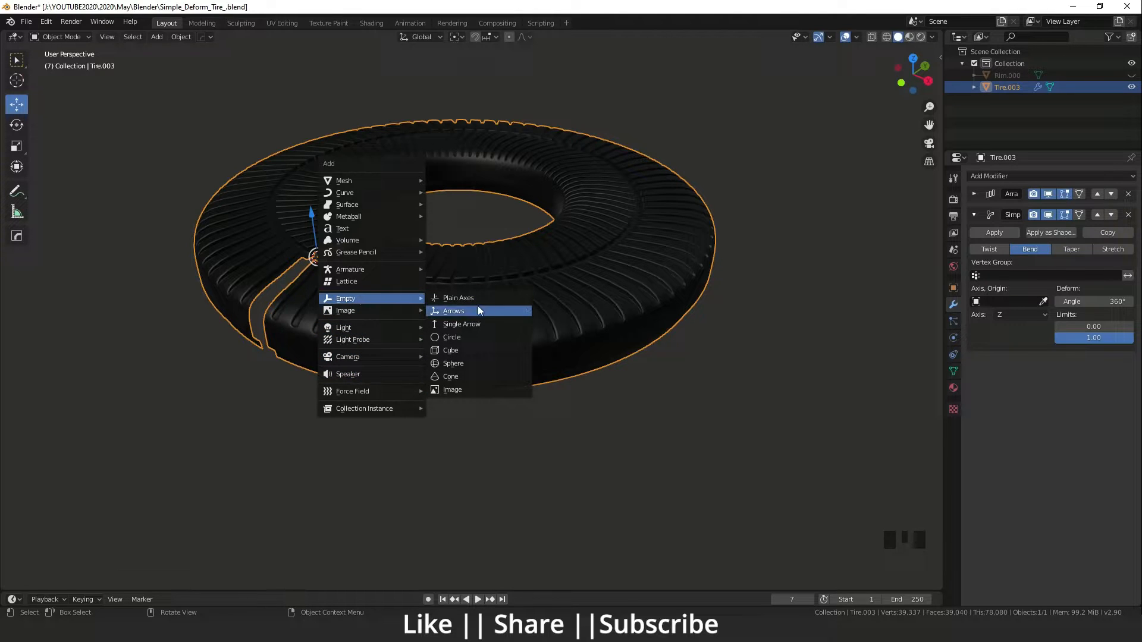
Add an Arrows empty at the origin, rotate it −90° on X and use it as the bend origin.
{"action": "left_click", "coordinate": [453, 311]}
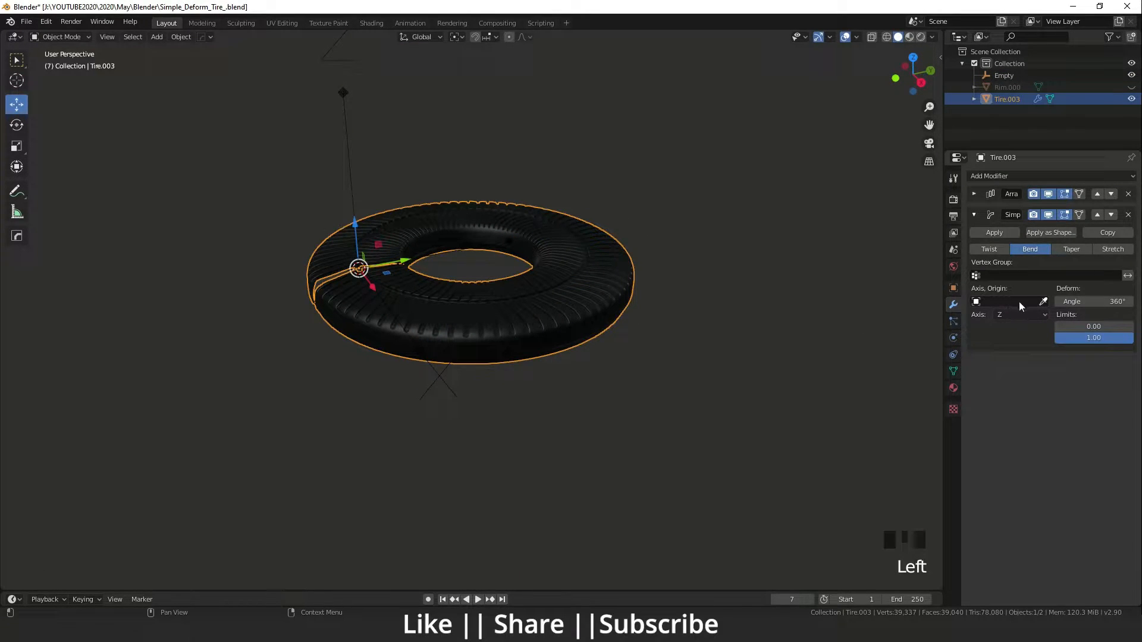
{"action": "left_click", "coordinate": [1009, 301]}
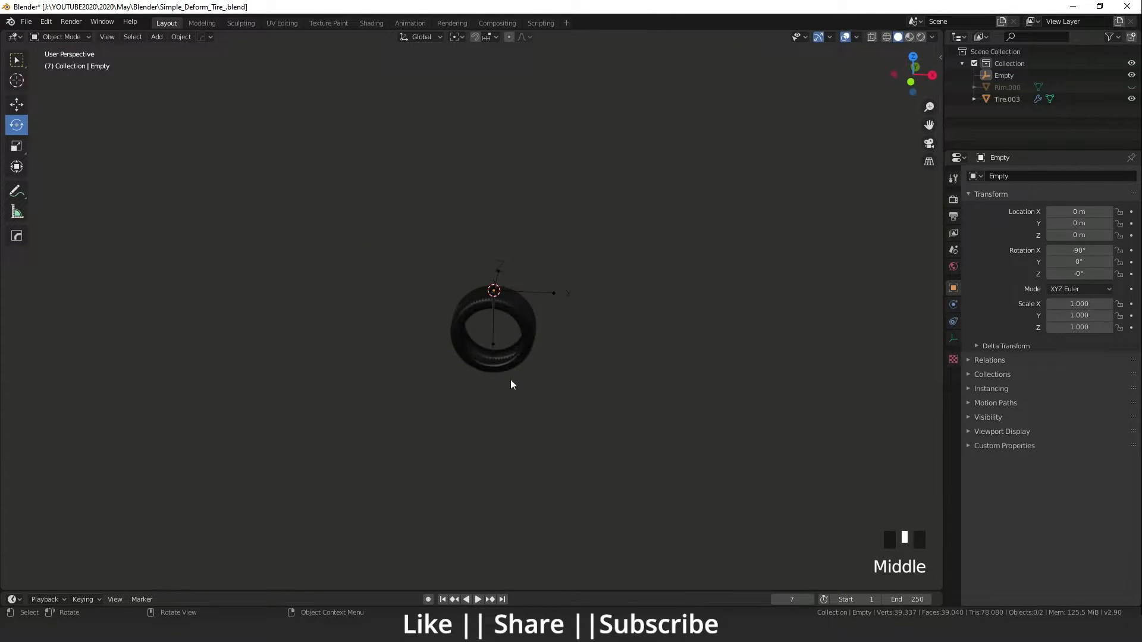
{"action": "scroll", "scroll_direction": "up", "scroll_amount": 3}
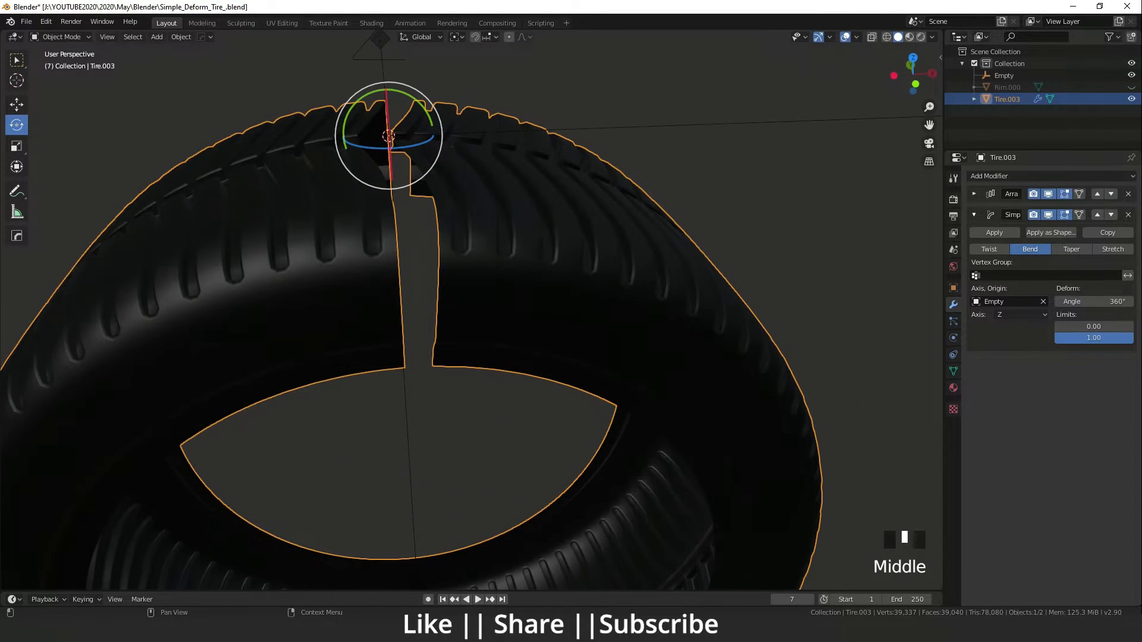
Raise the Simple Deform bend angle to 362° so the ring ends overlap.
{"action": "left_click", "coordinate": [1093, 301]}
{"action": "type", "text": "3"}
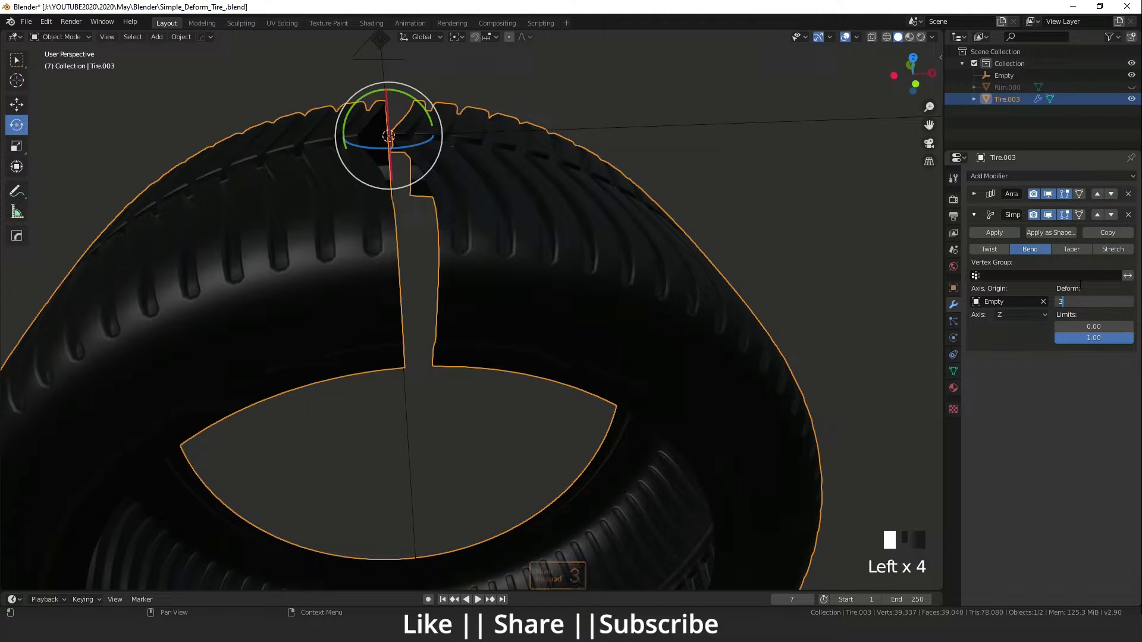
{"action": "type", "text": "62"}
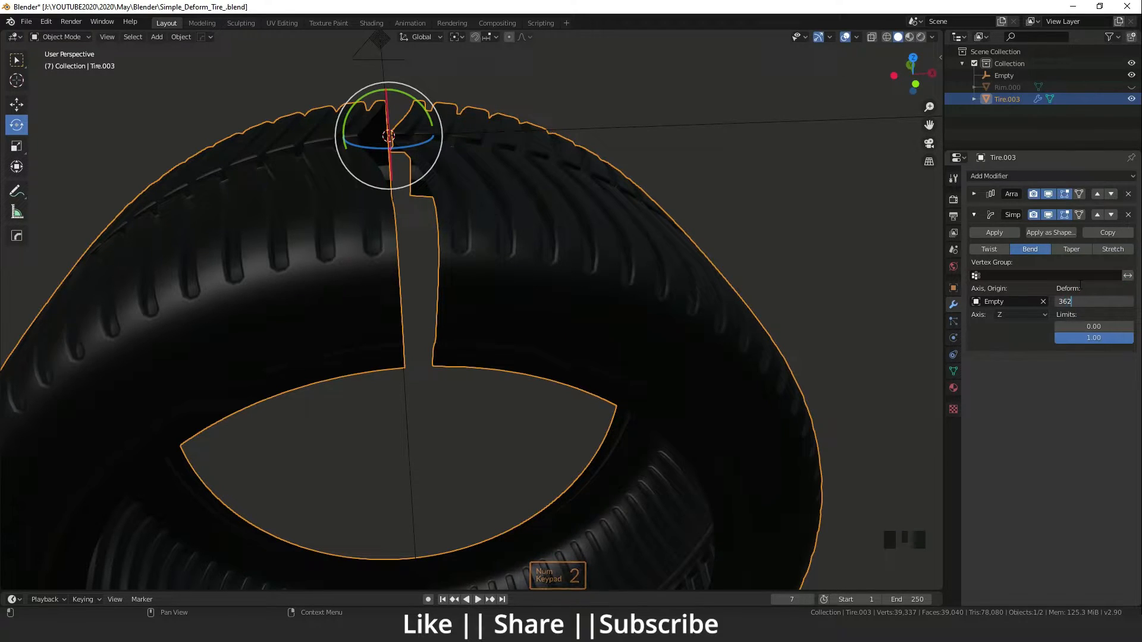
{"action": "key", "text": "Return"}
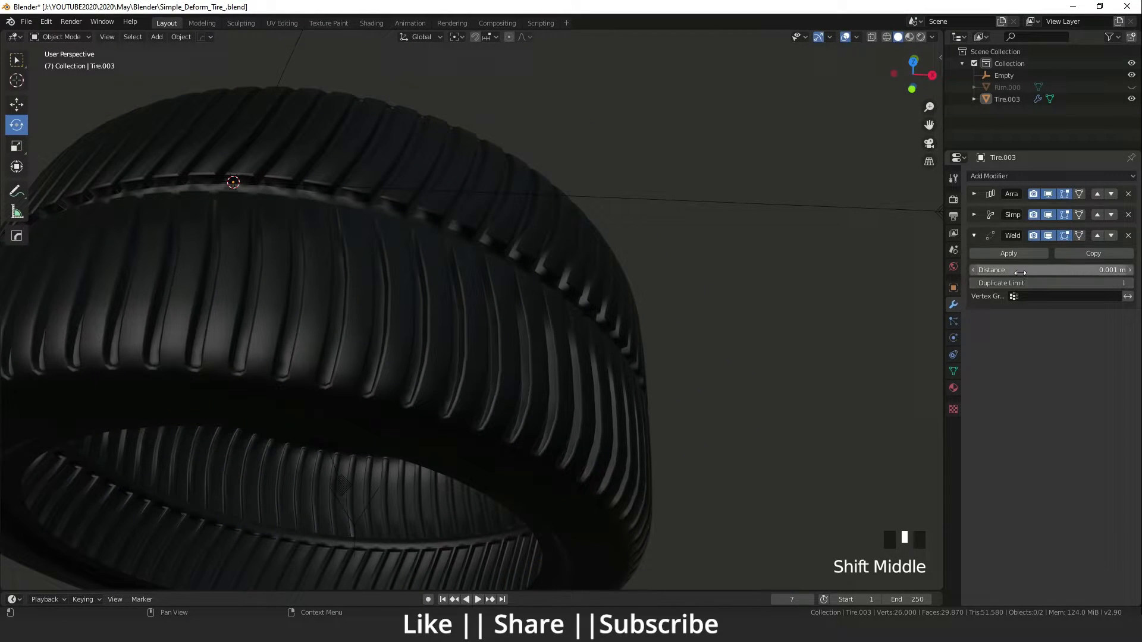
Lower the Weld modifier's merge distance to 0.0001 m so the tread closes seamlessly.
{"action": "left_click", "coordinate": [1042, 269]}
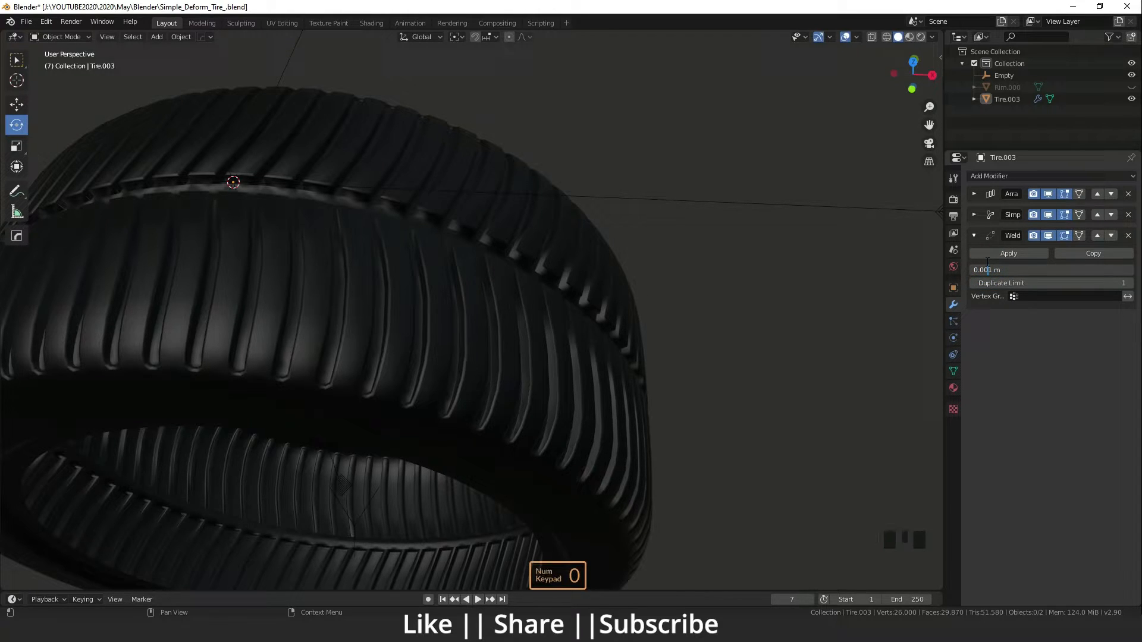
{"action": "scroll", "scroll_direction": "down", "scroll_amount": 3}
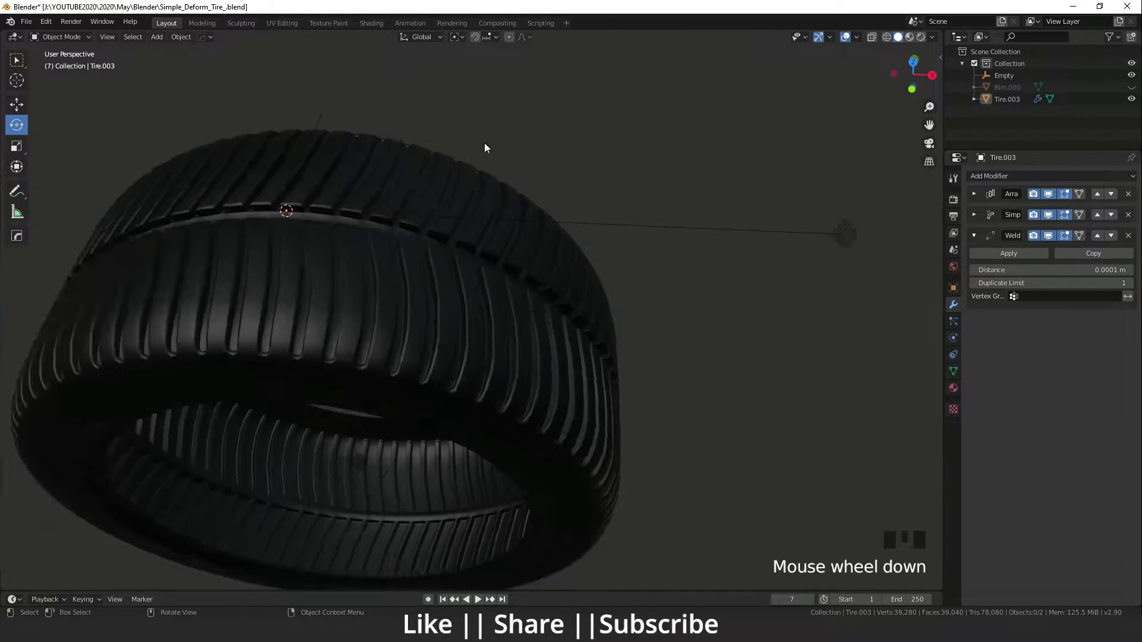
{"action": "scroll", "scroll_direction": "down", "scroll_amount": 3}
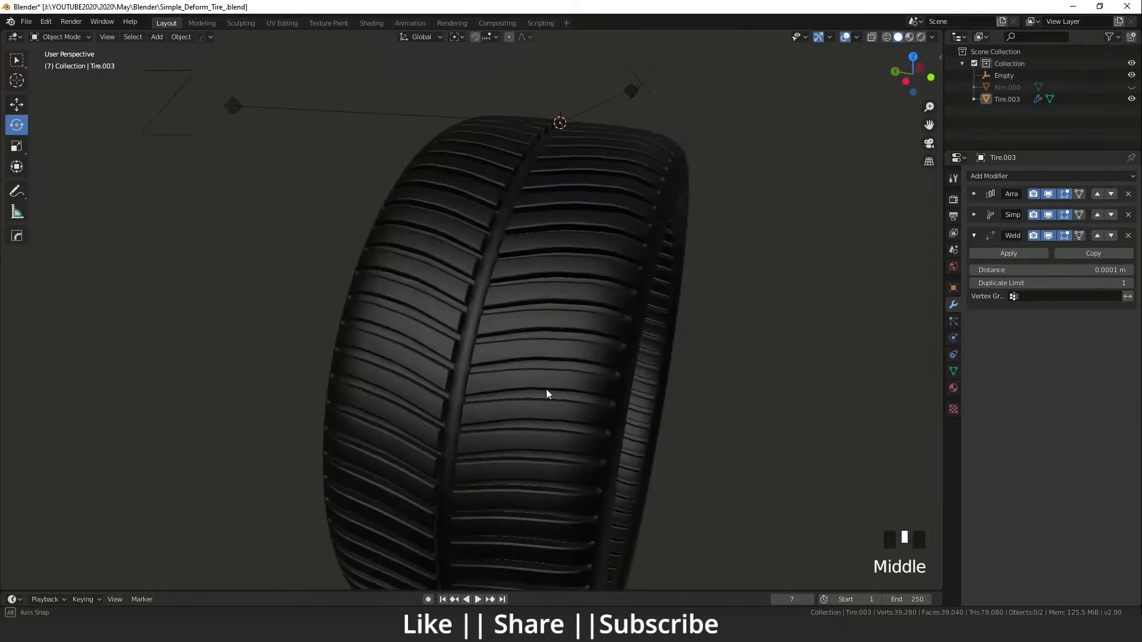
Switch to front view and hide Tire.003 and the empty, leaving the rim piece Rim.000.
{"action": "key", "text": "grave"}
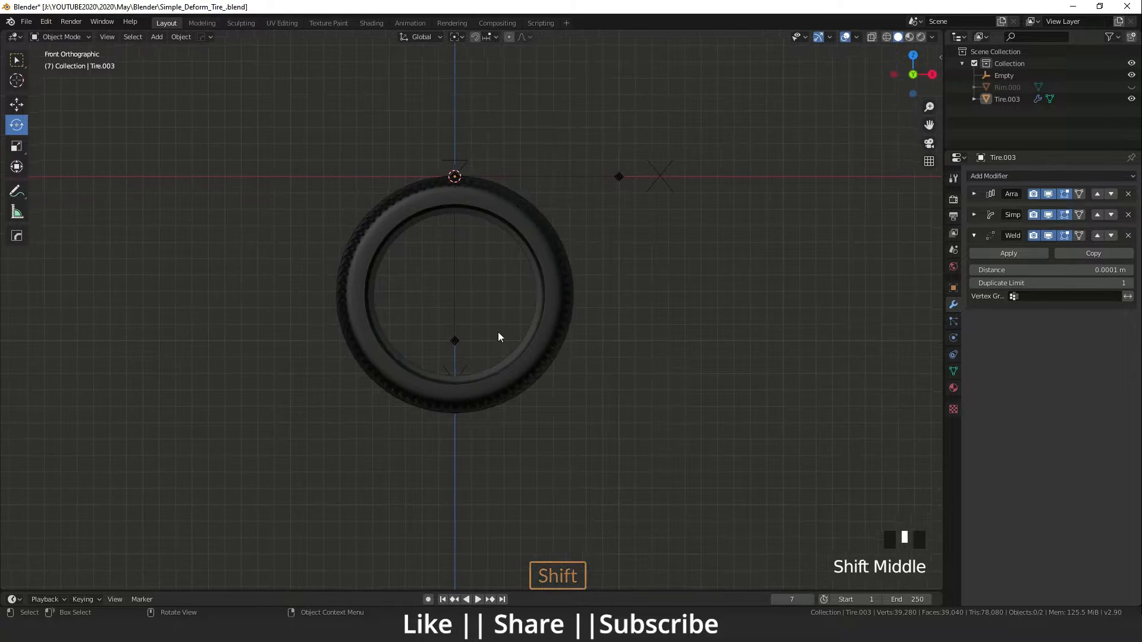
{"action": "scroll", "scroll_direction": "down", "scroll_amount": 3}
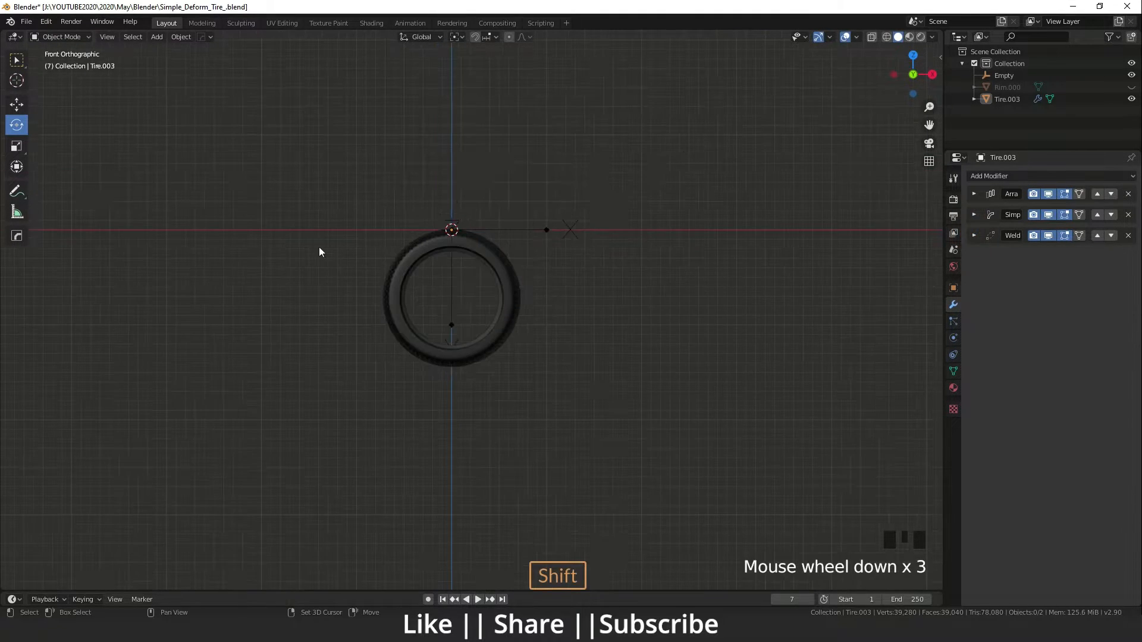
{"action": "key", "text": "h"}
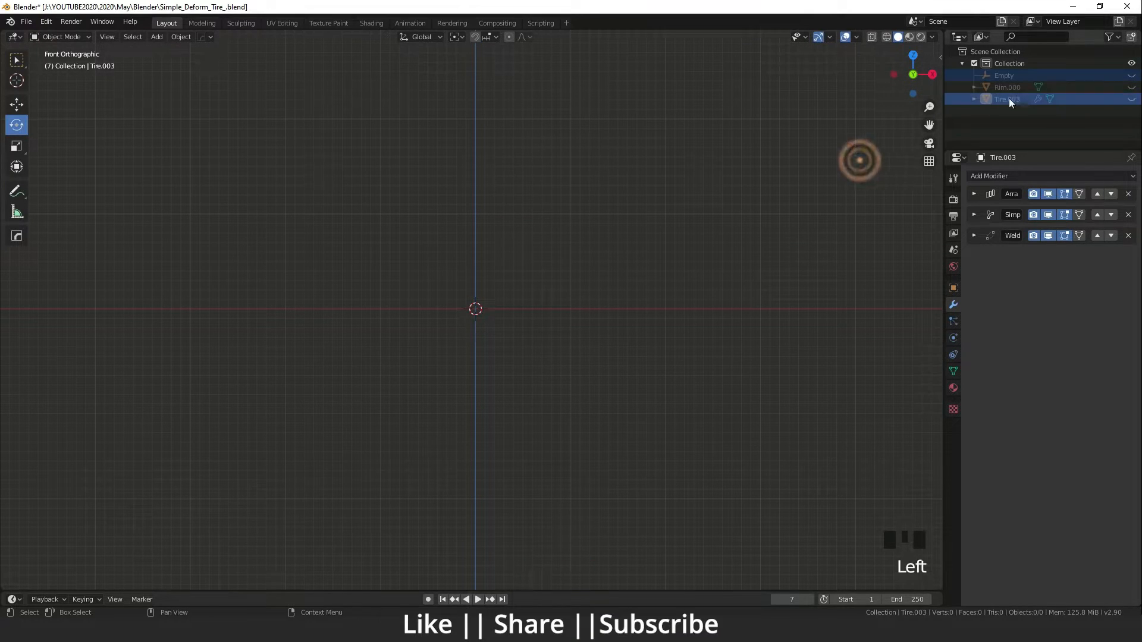
{"action": "scroll", "scroll_direction": "up", "scroll_amount": 3}
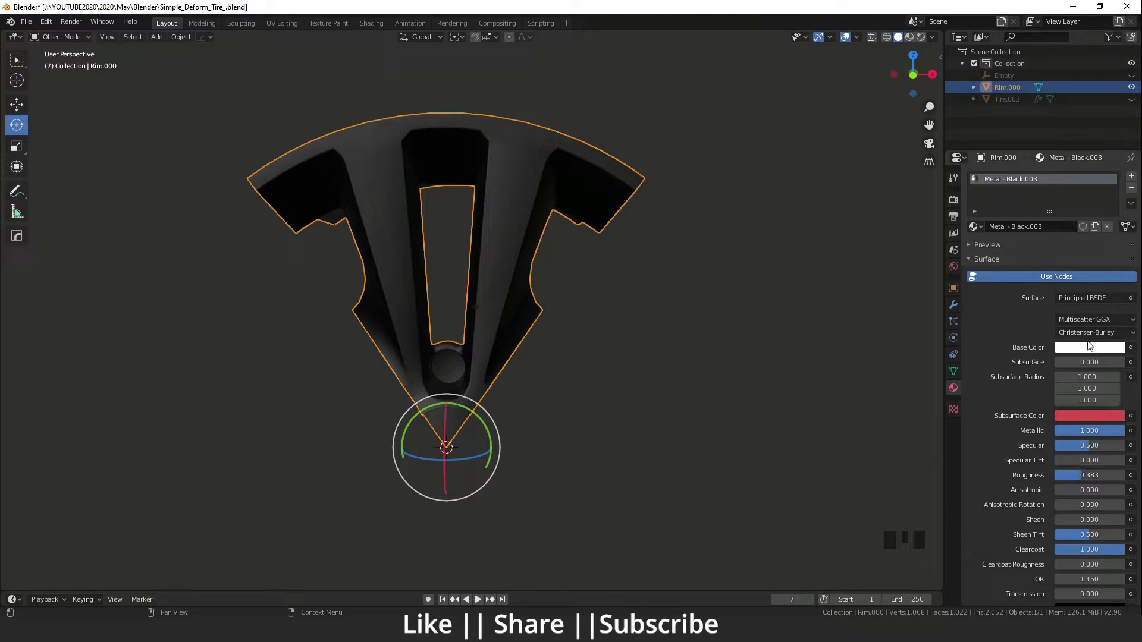
Bring up the Add Modifier list for the selected rim piece Rim.000.
{"action": "scroll", "scroll_direction": "down", "scroll_amount": 3}
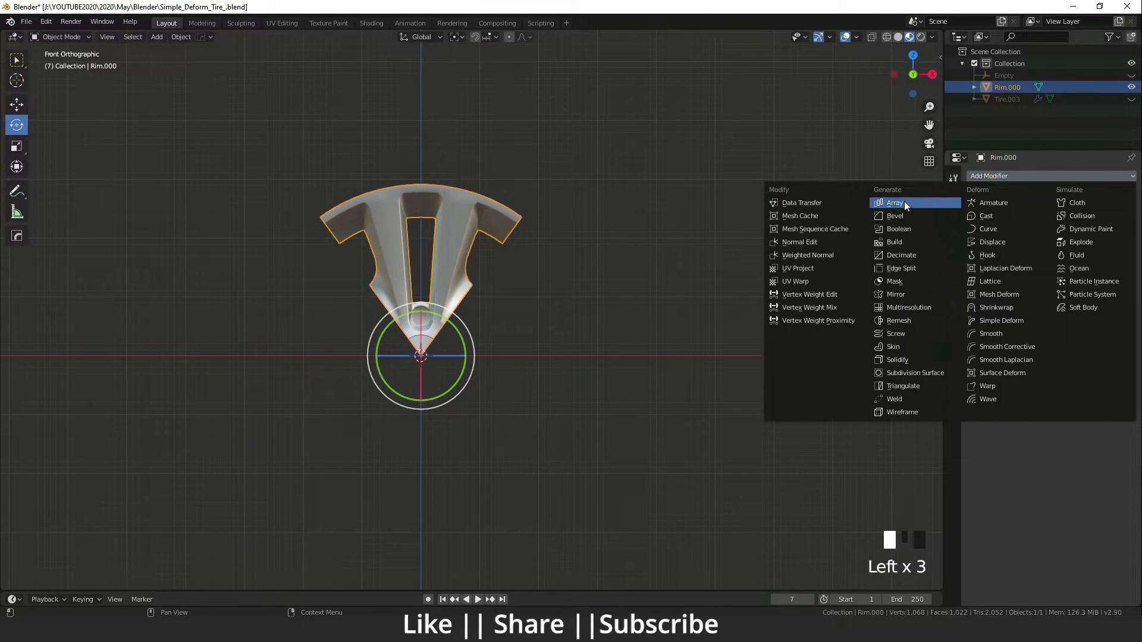
Give Rim.000 an Array modifier with Count 5 and Relative Offset turned off.
{"action": "left_click", "coordinate": [896, 202]}
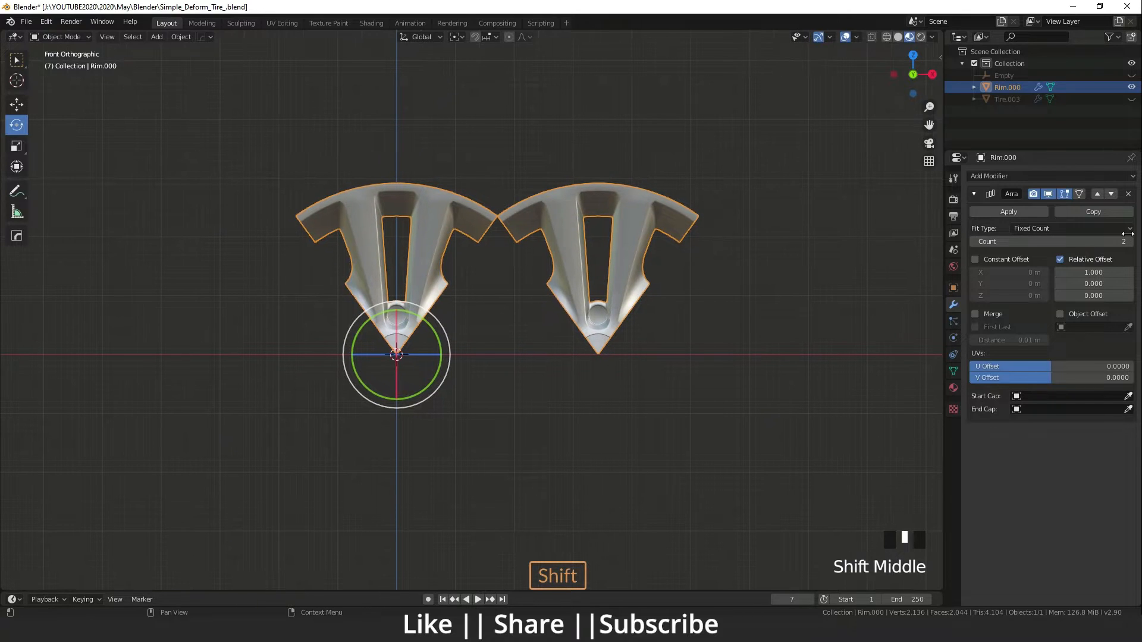
{"action": "left_click", "coordinate": [1131, 241]}
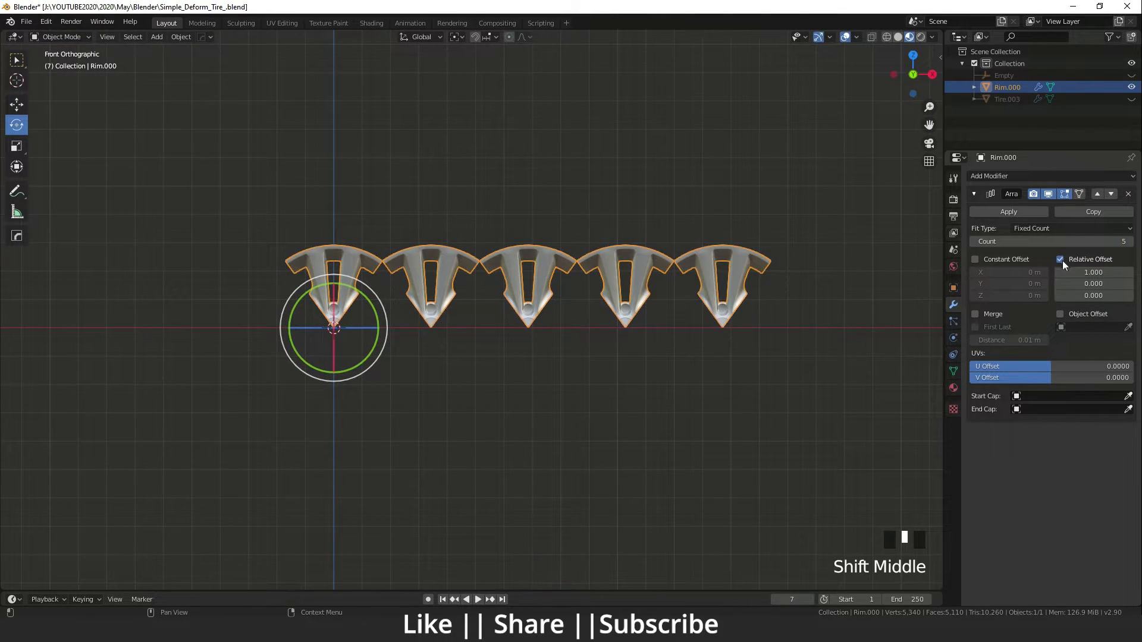
{"action": "left_click", "coordinate": [1061, 259]}
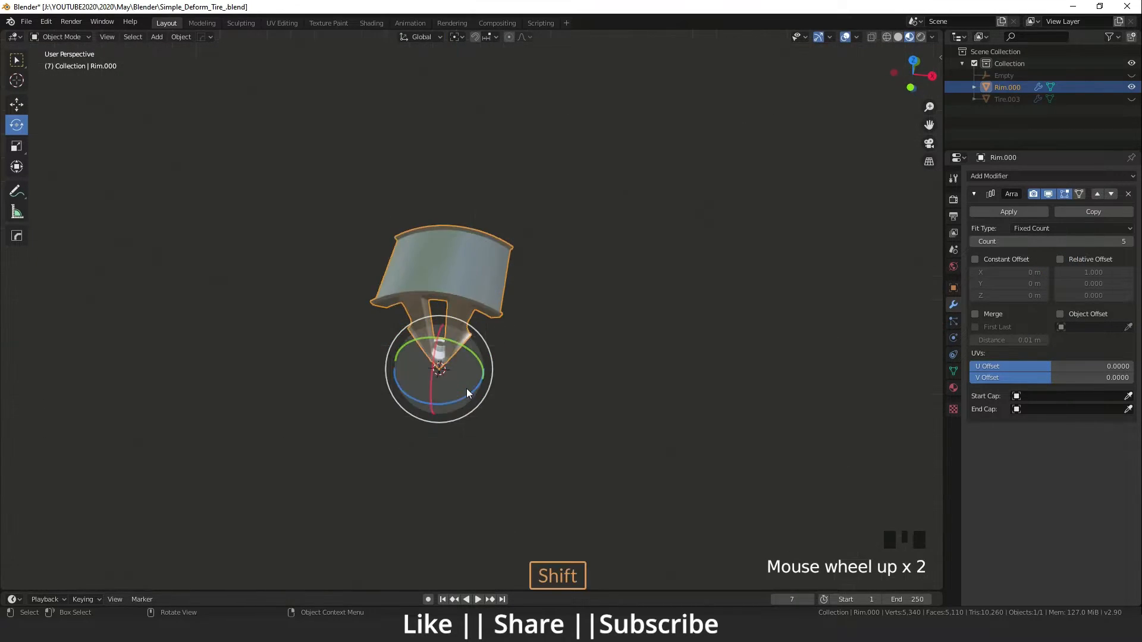
Add an Arrows empty (Empty.001) at the origin and reselect Rim.000.
{"action": "key", "text": "shift+a"}
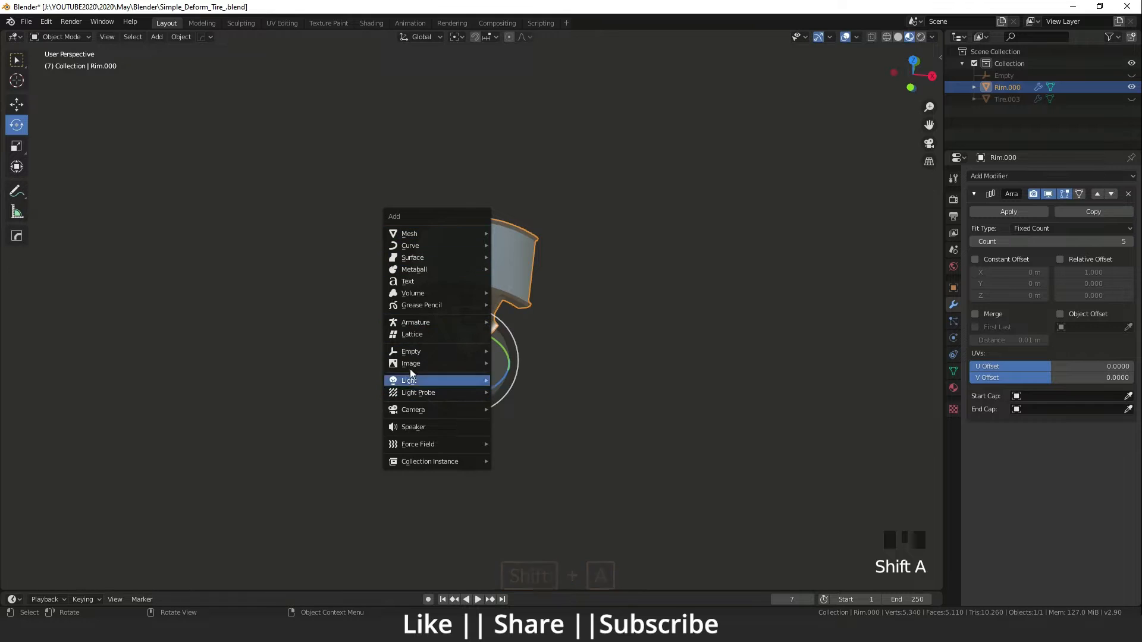
{"action": "left_click", "coordinate": [410, 351]}
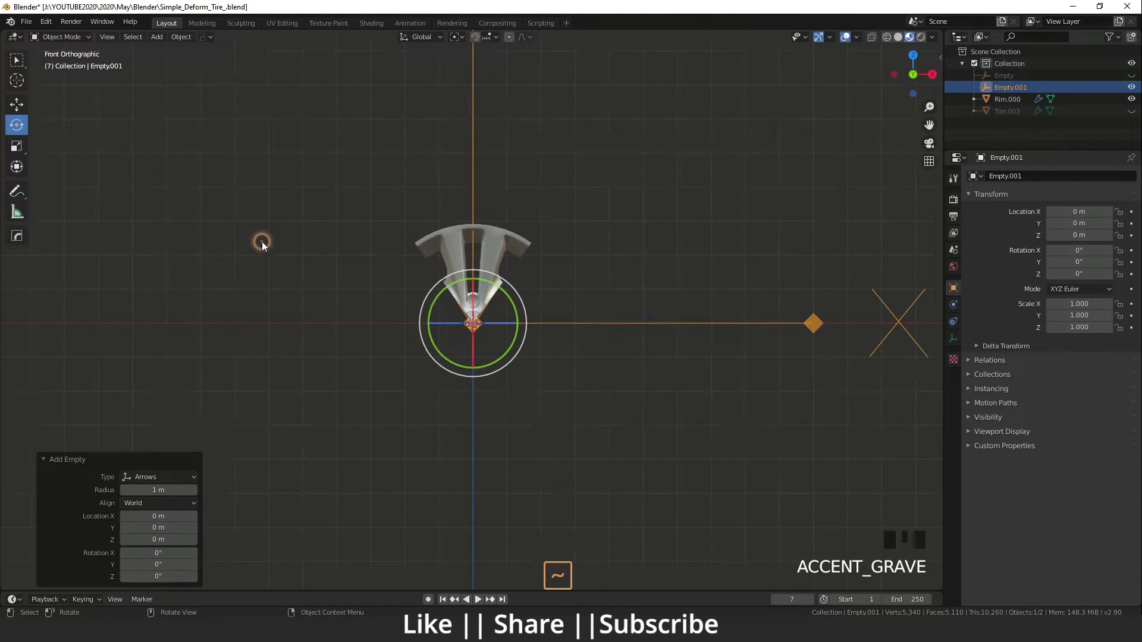
{"action": "left_click", "coordinate": [1007, 98]}
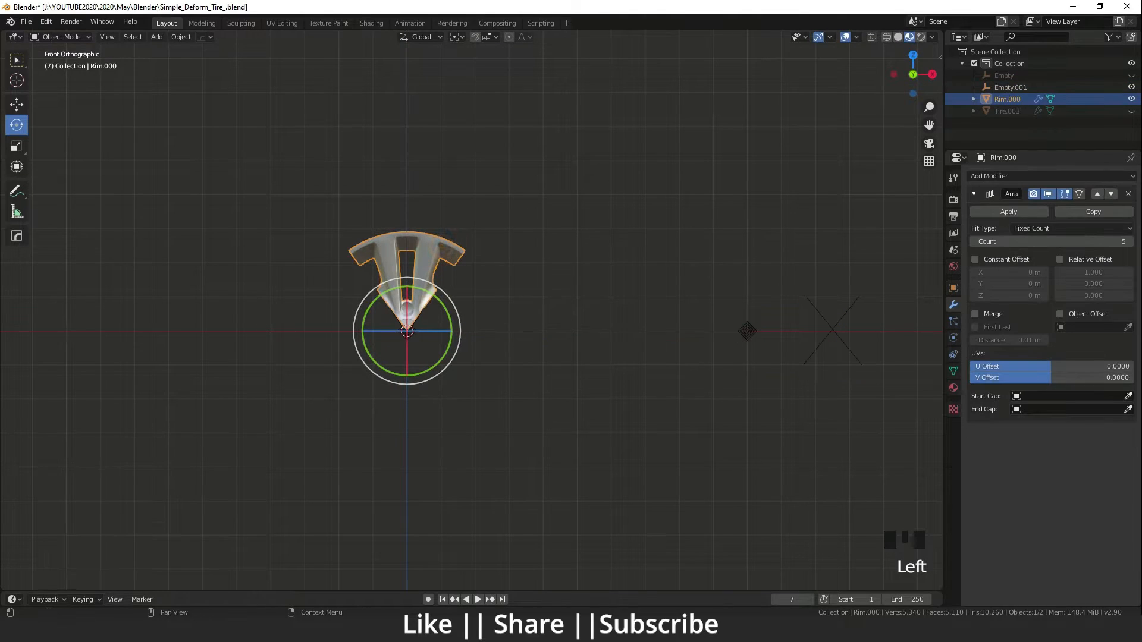
Enable Object Offset on the rim array and pick Empty.001 as the offset object.
{"action": "left_click", "coordinate": [1061, 314]}
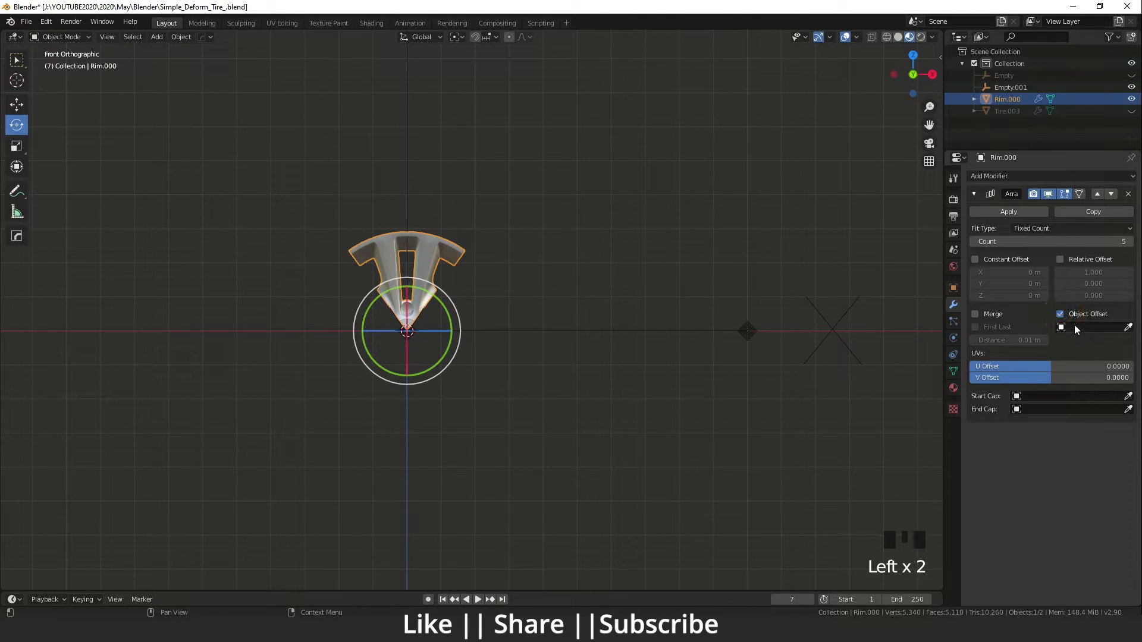
{"action": "left_click", "coordinate": [1093, 327]}
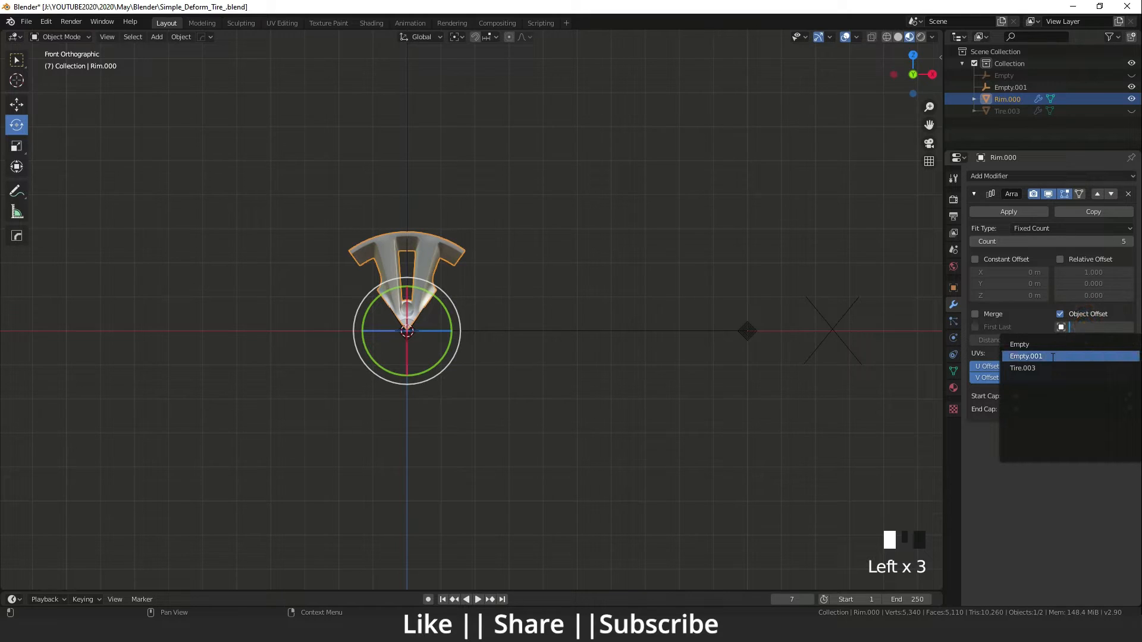
{"action": "left_click", "coordinate": [1030, 357]}
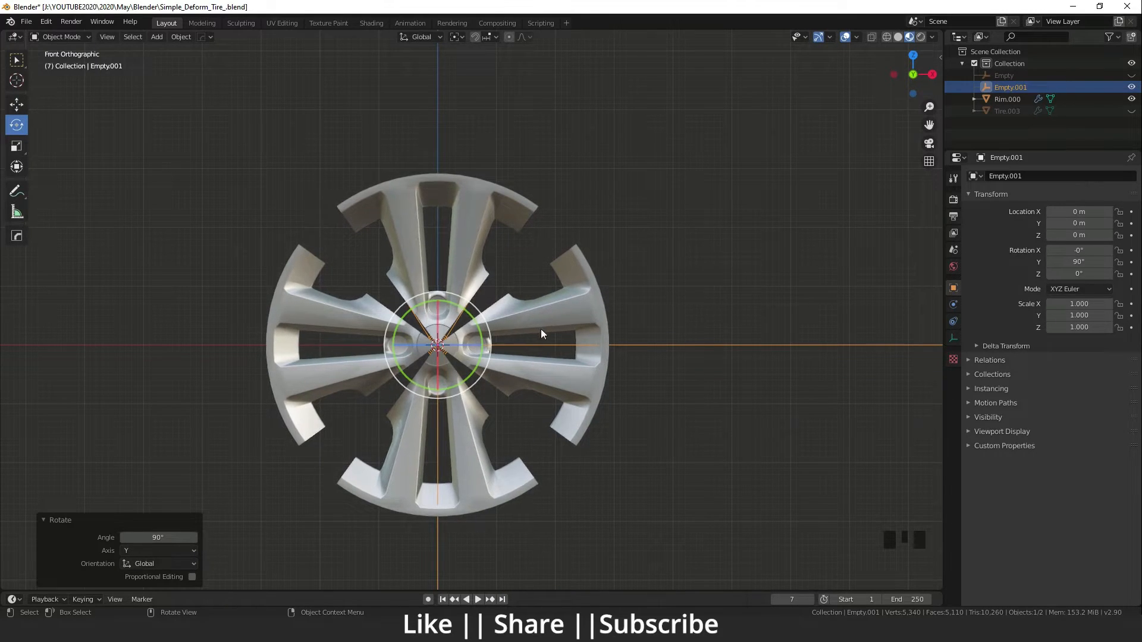
Undo the empty's rotation and set Rim.000's Array to 6 copies with Empty.001 at 60° on Y, Merge on.
{"action": "left_click", "coordinate": [1007, 99]}
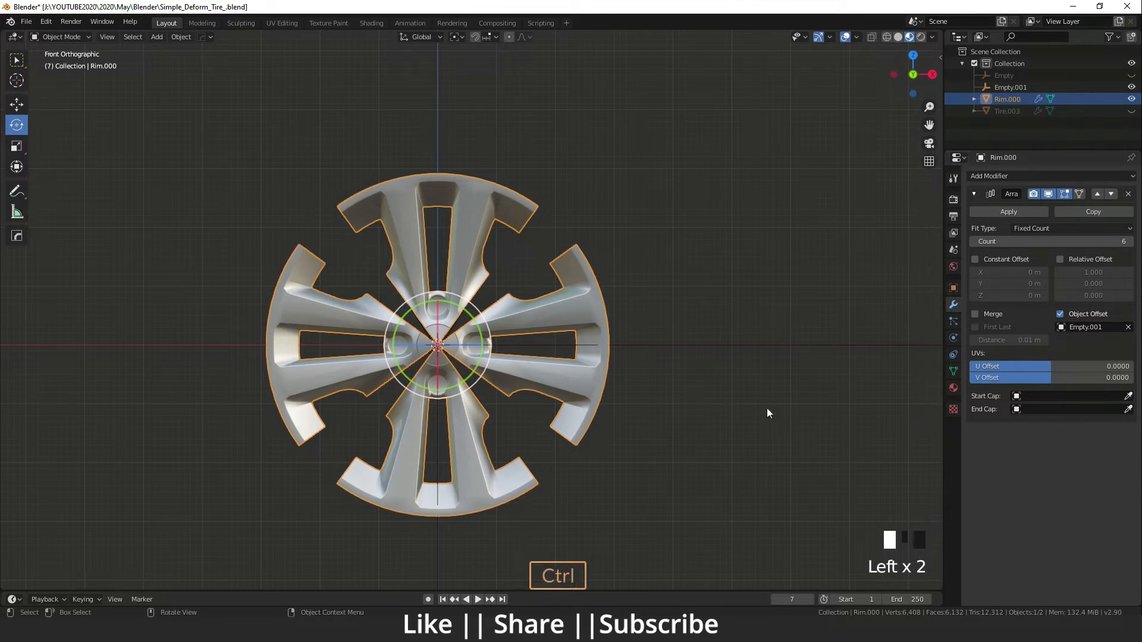
{"action": "key", "text": "ctrl+z"}
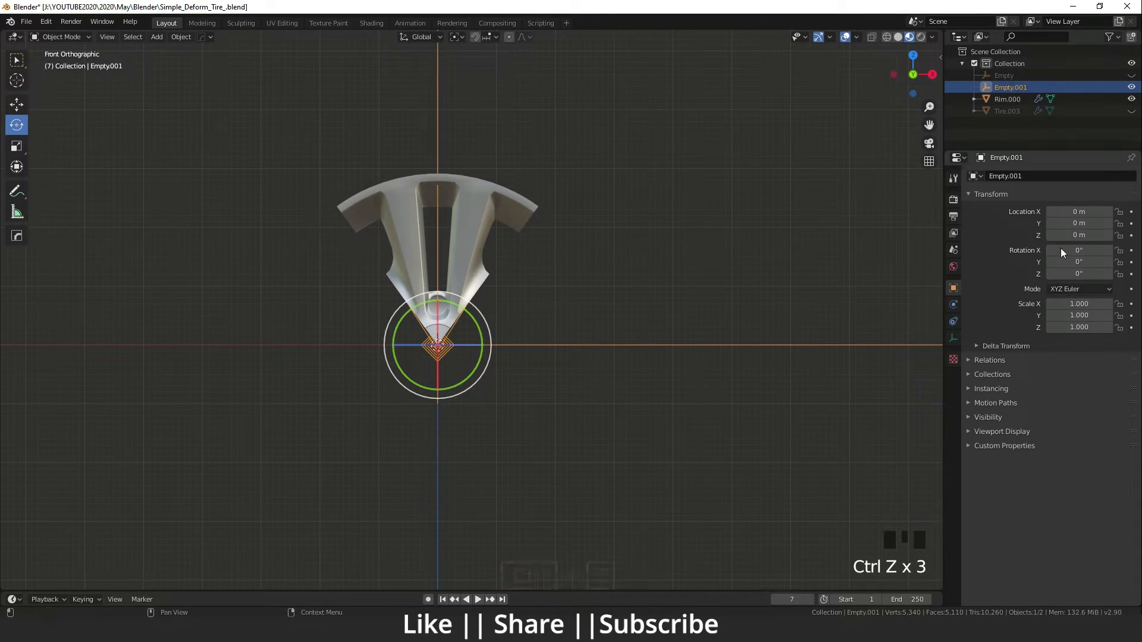
{"action": "left_click", "coordinate": [1008, 98]}
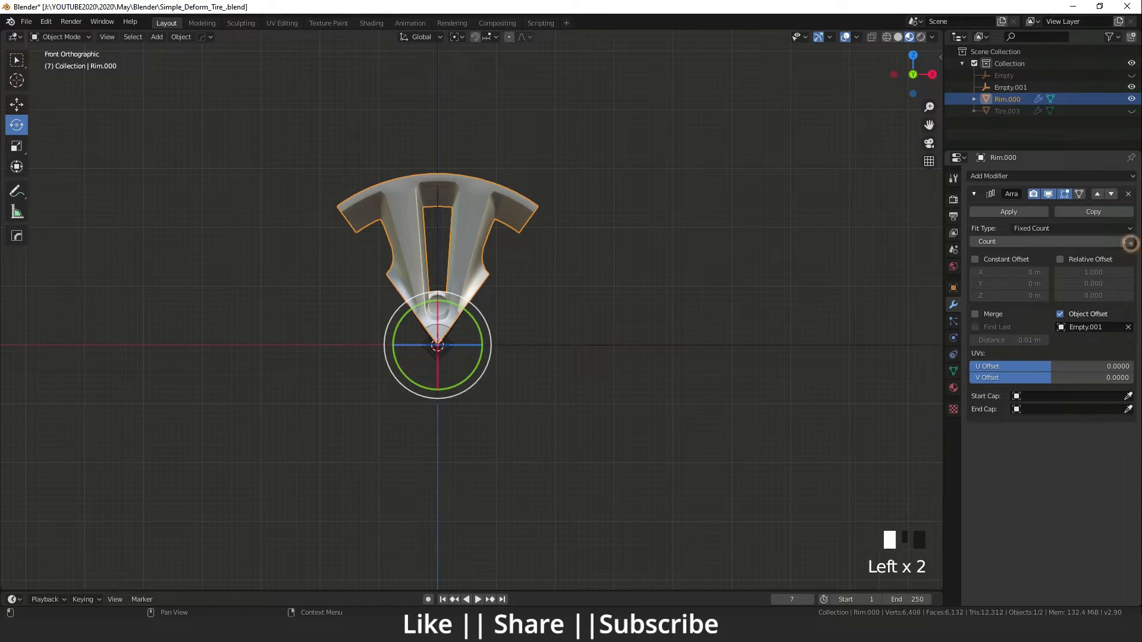
{"action": "key", "text": "Tab"}
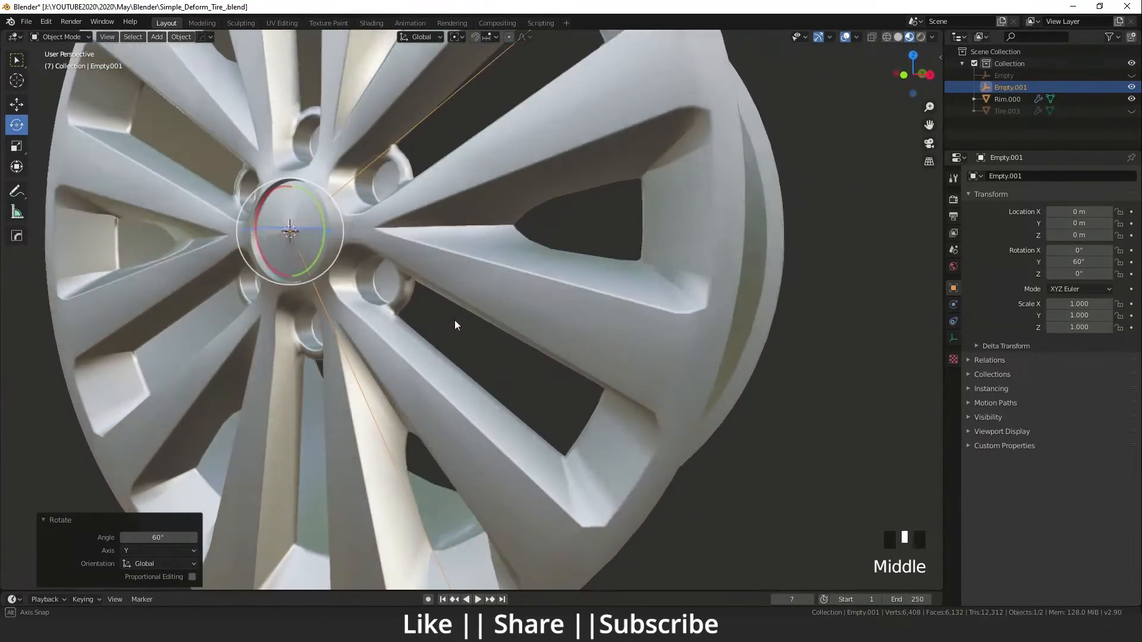
{"action": "scroll", "scroll_direction": "up", "scroll_amount": 3}
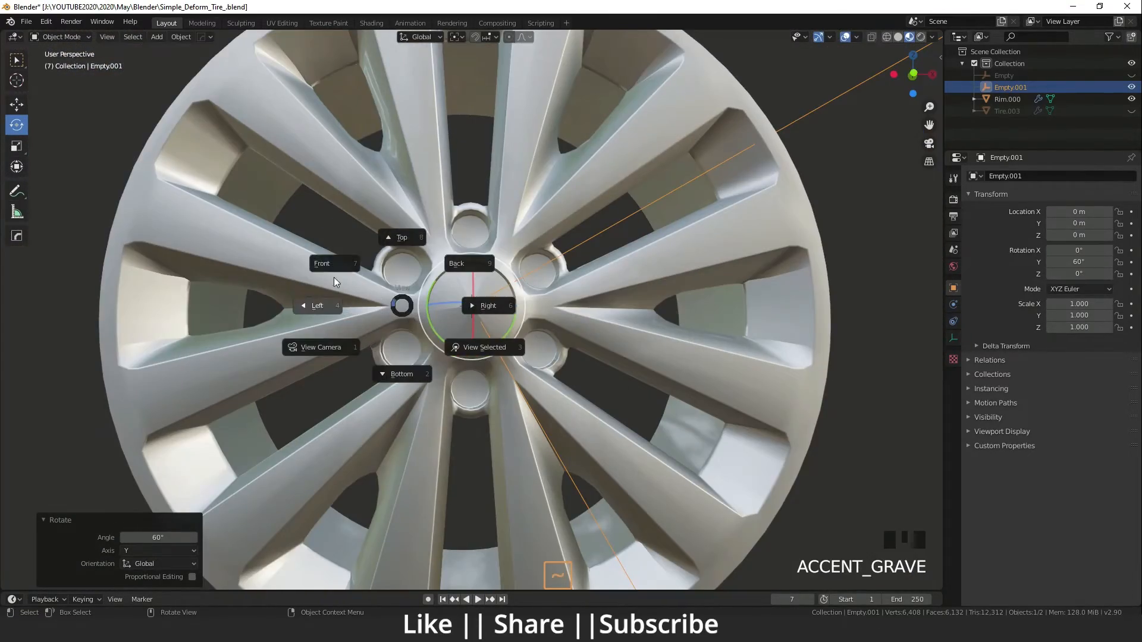
{"action": "scroll", "scroll_direction": "up", "scroll_amount": 3}
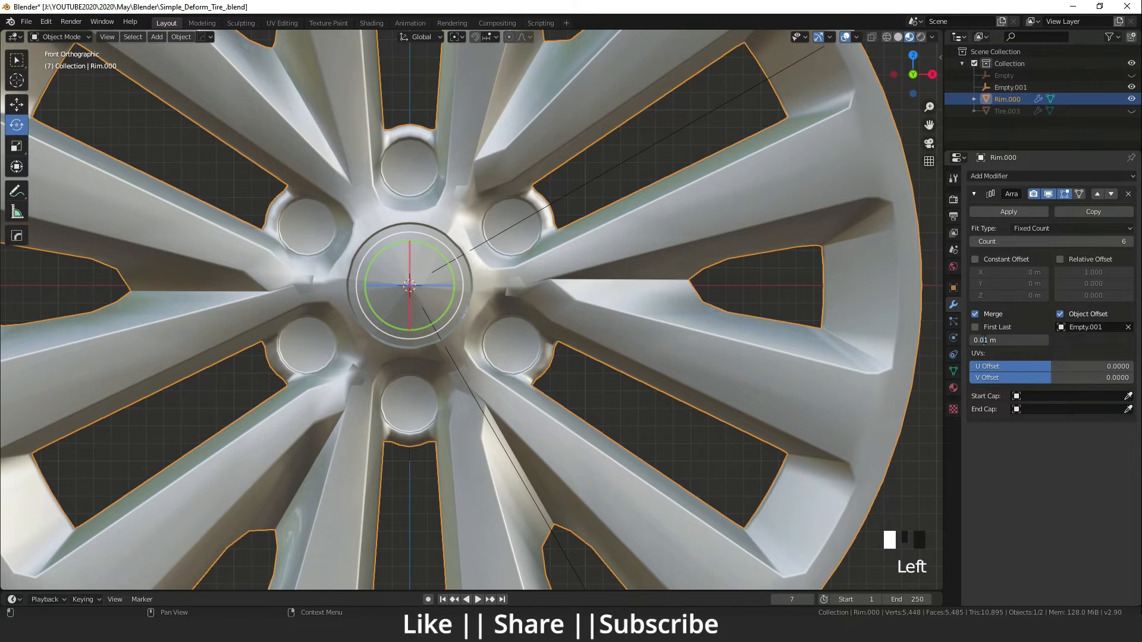
Set Merge Distance 0.0001 m, apply the Array, delete Empty.001 and unhide the tire to lower the rim into it.
{"action": "left_click", "coordinate": [1009, 340]}
{"action": "type", "text": "0"}
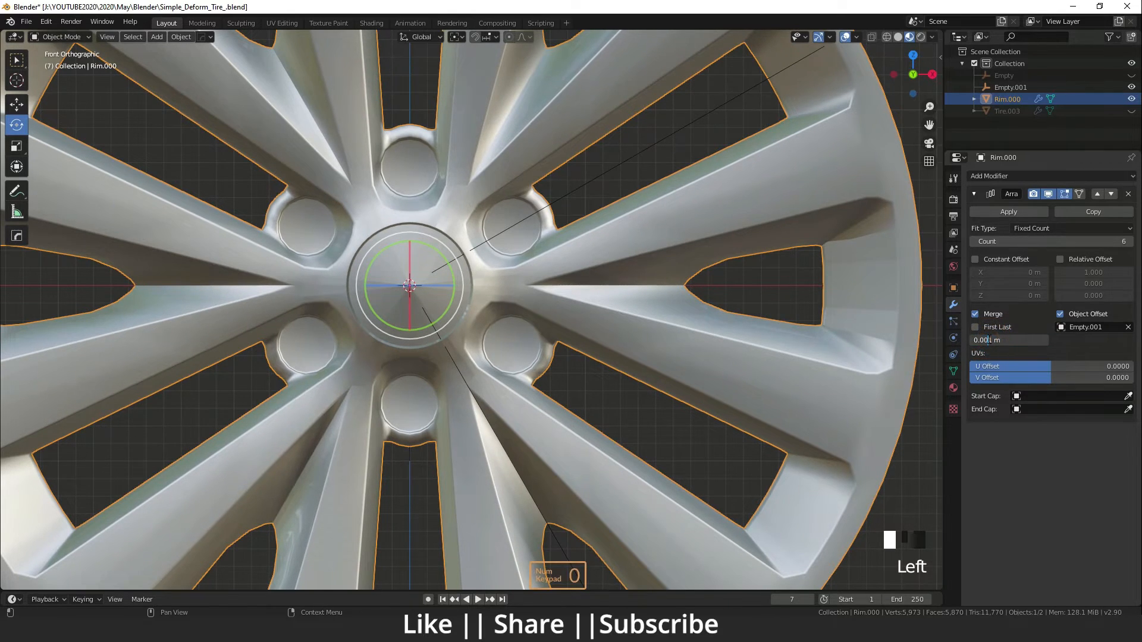
{"action": "scroll", "scroll_direction": "down", "scroll_amount": 3}
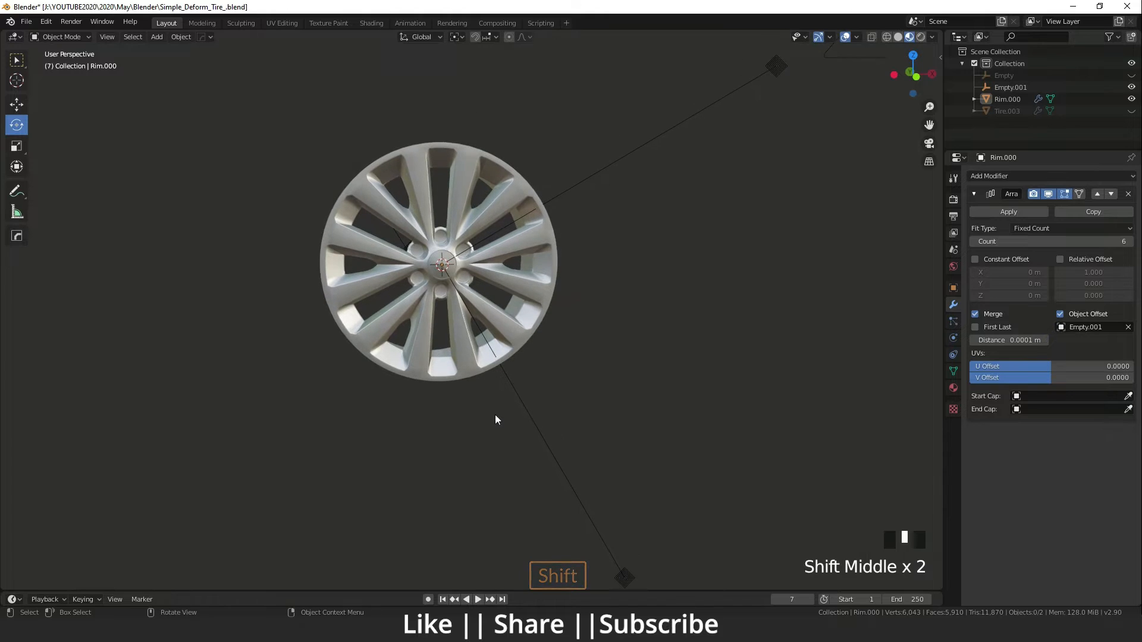
{"action": "key", "text": "alt+h"}
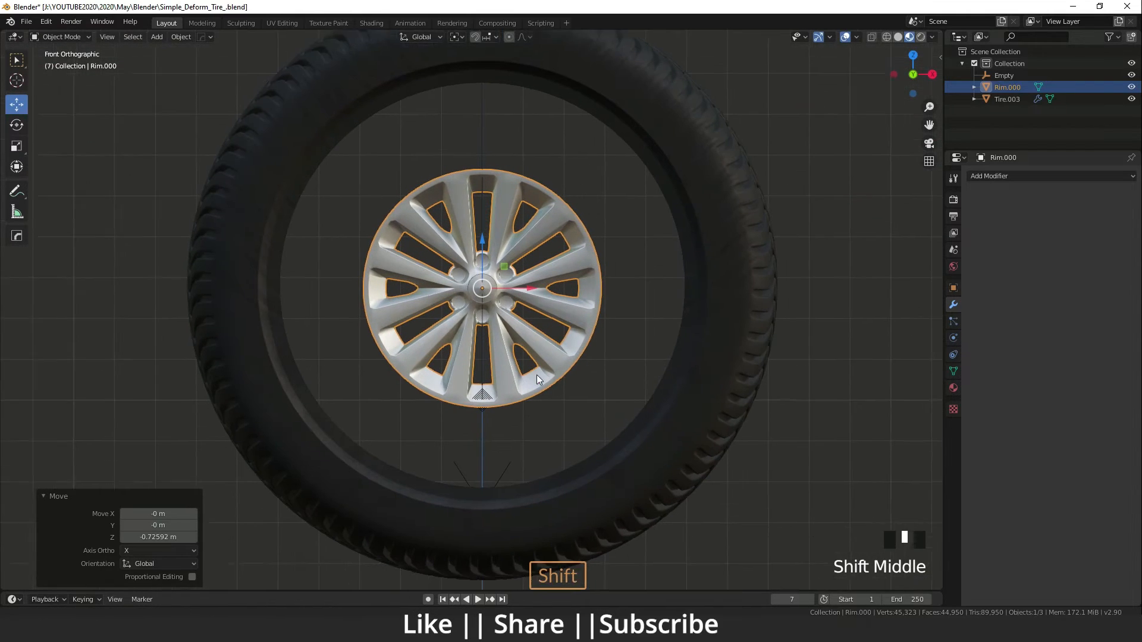
Move the rim along Y then X so it sits flush in the tire's opening, then deselect to inspect.
{"action": "key", "text": "s"}
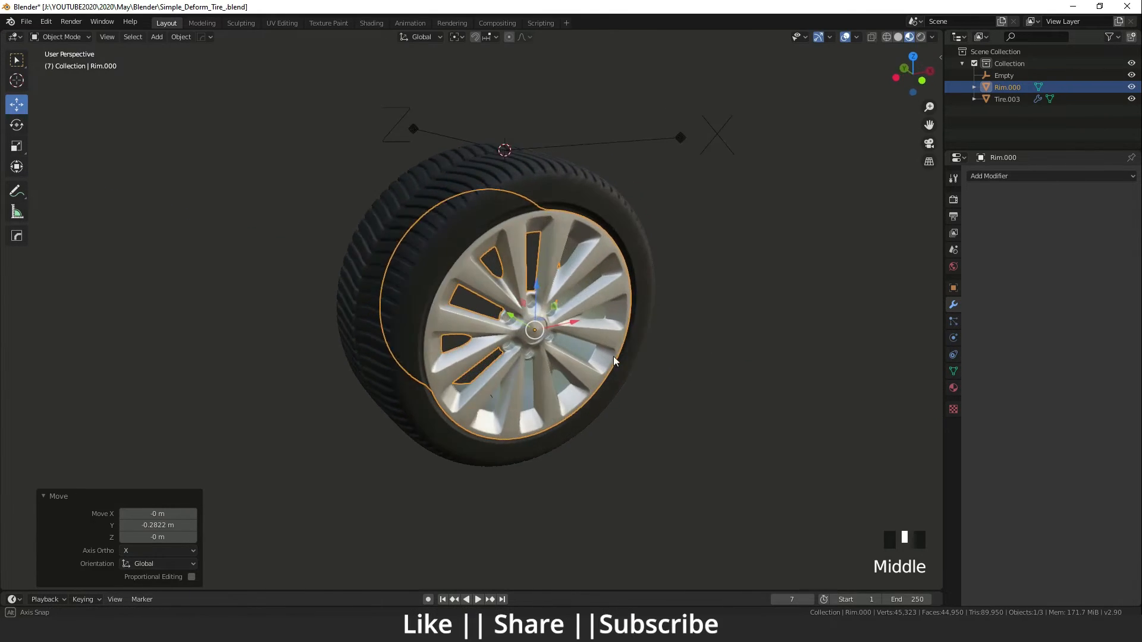
{"action": "key", "text": "s"}
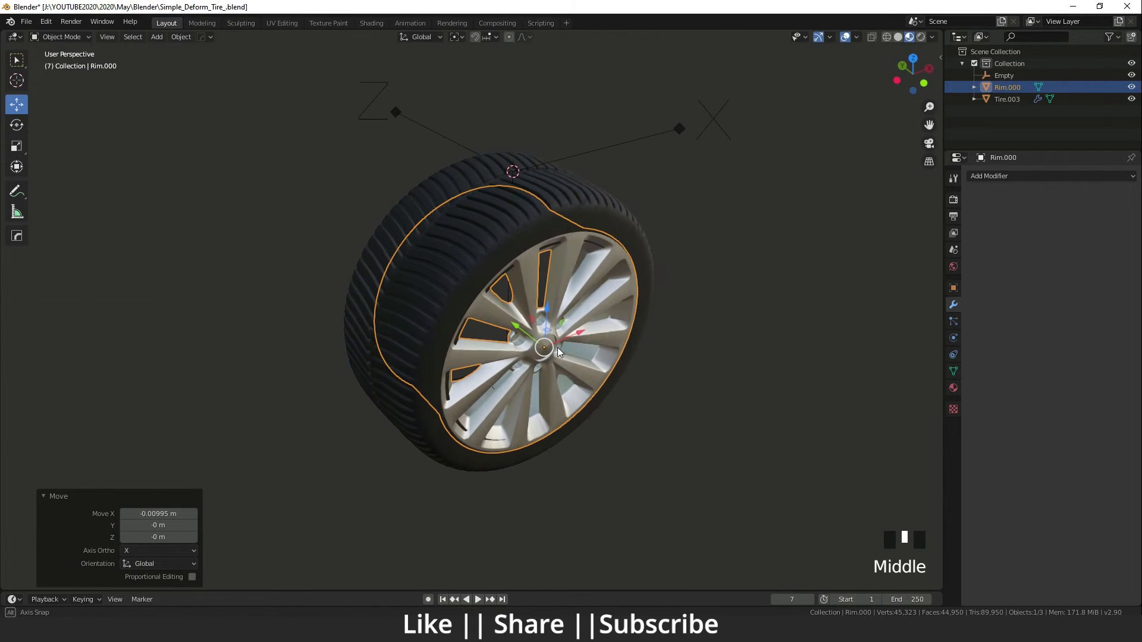
{"action": "key", "text": "g"}
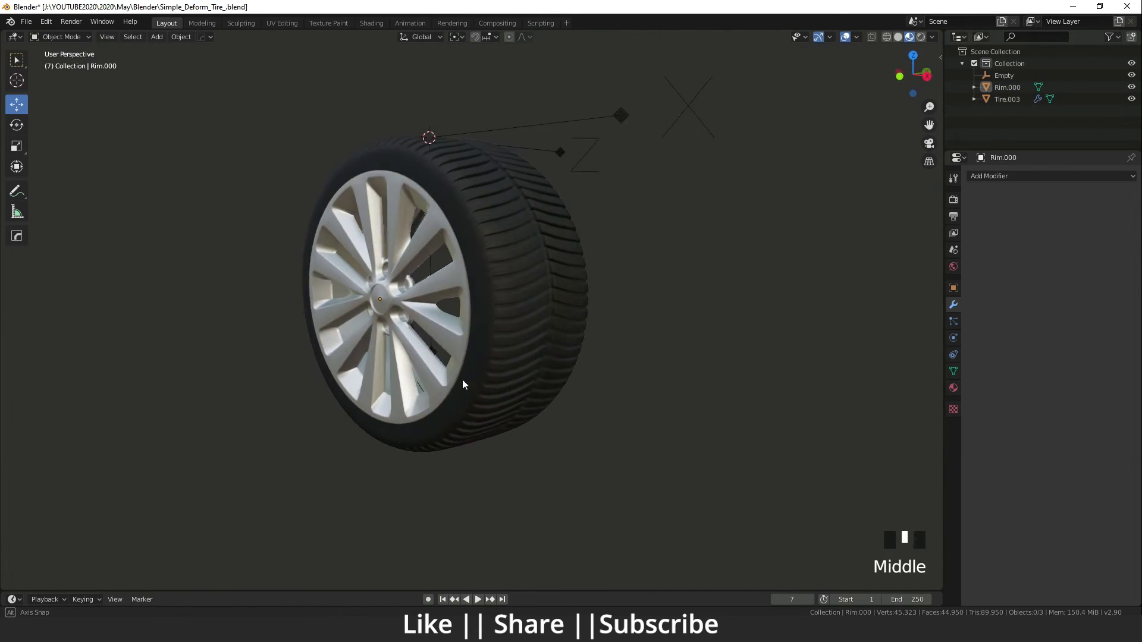
{"action": "scroll", "scroll_direction": "down", "scroll_amount": 3}
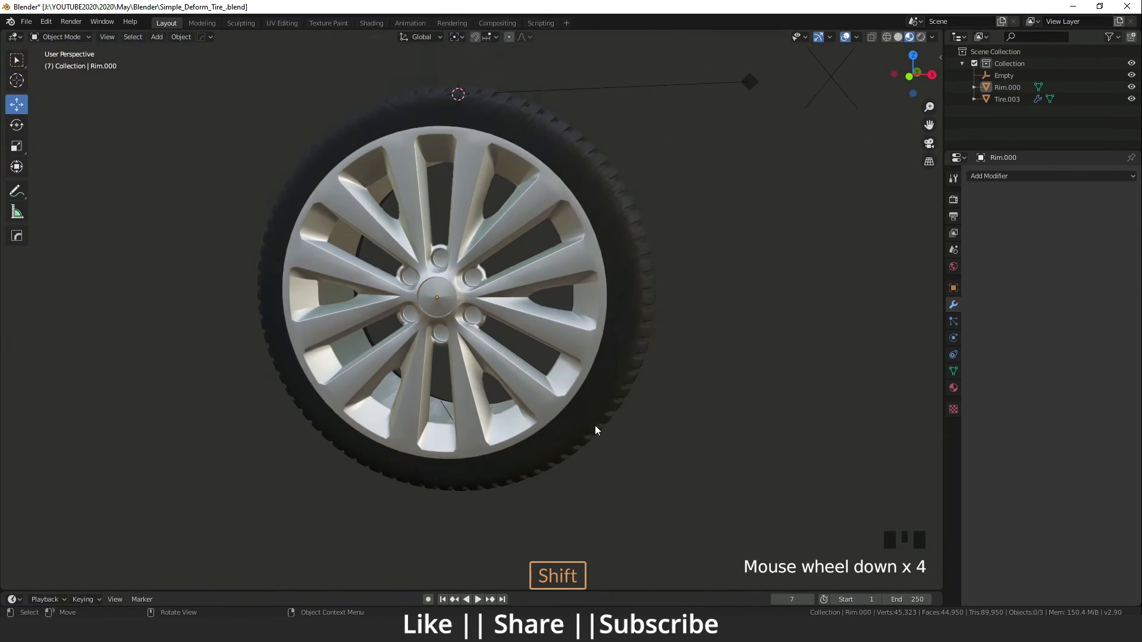